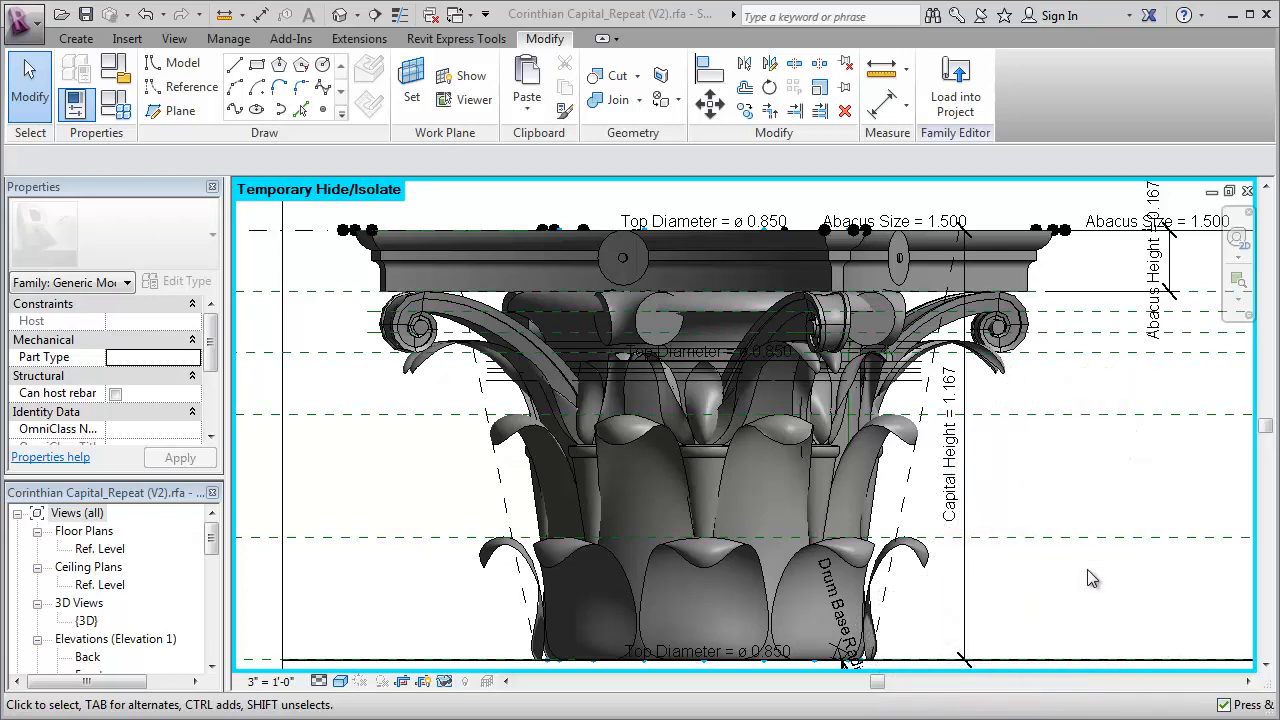
pyautogui.moveTo(918, 574)
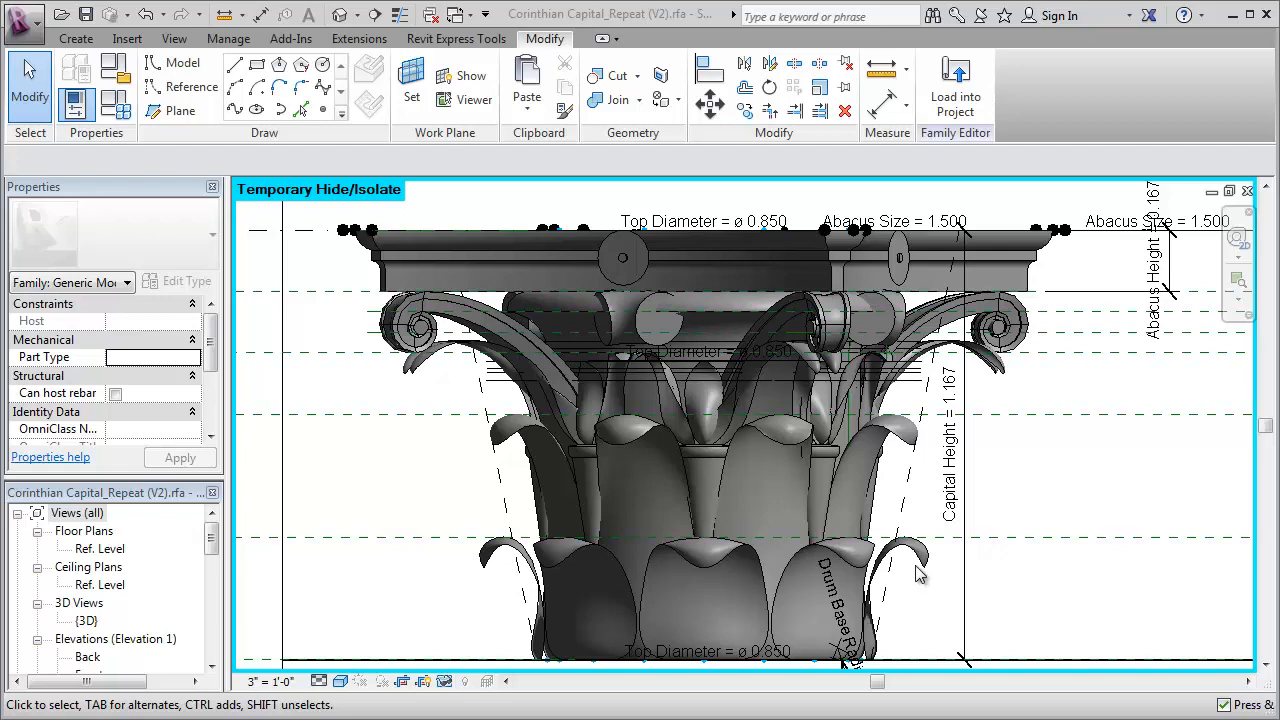
pyautogui.moveTo(920, 570)
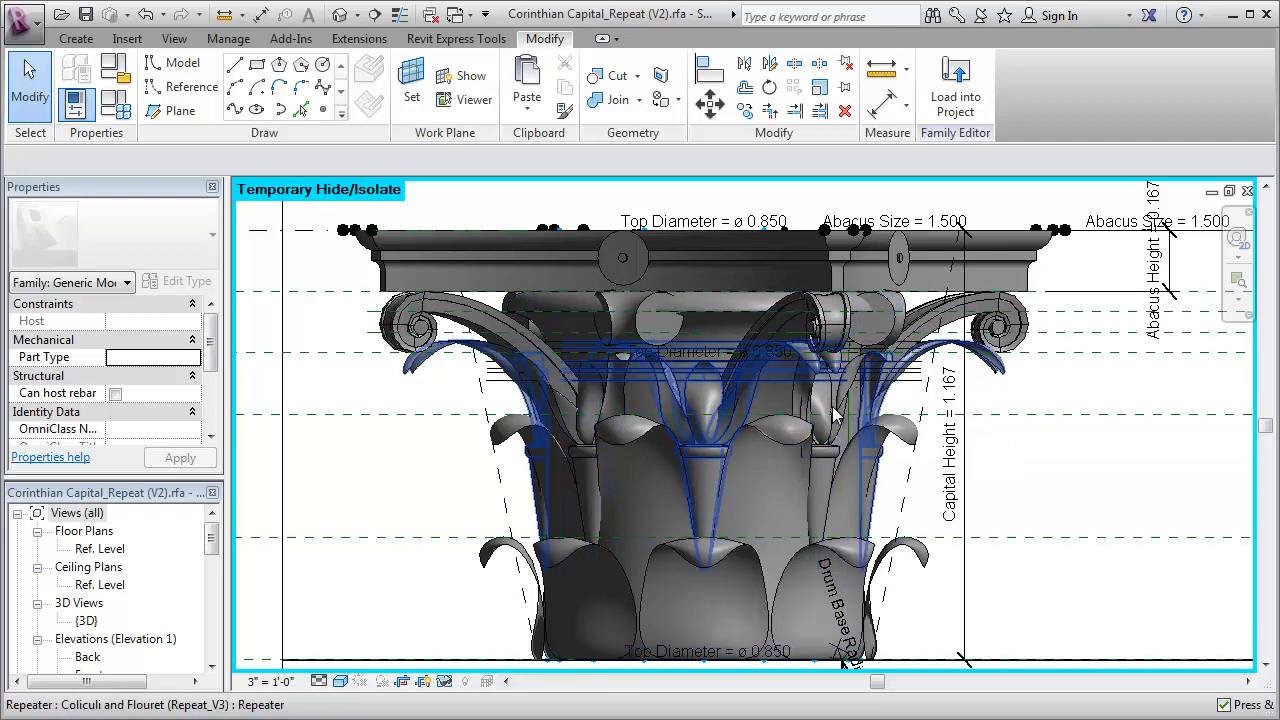
pyautogui.moveTo(716, 420)
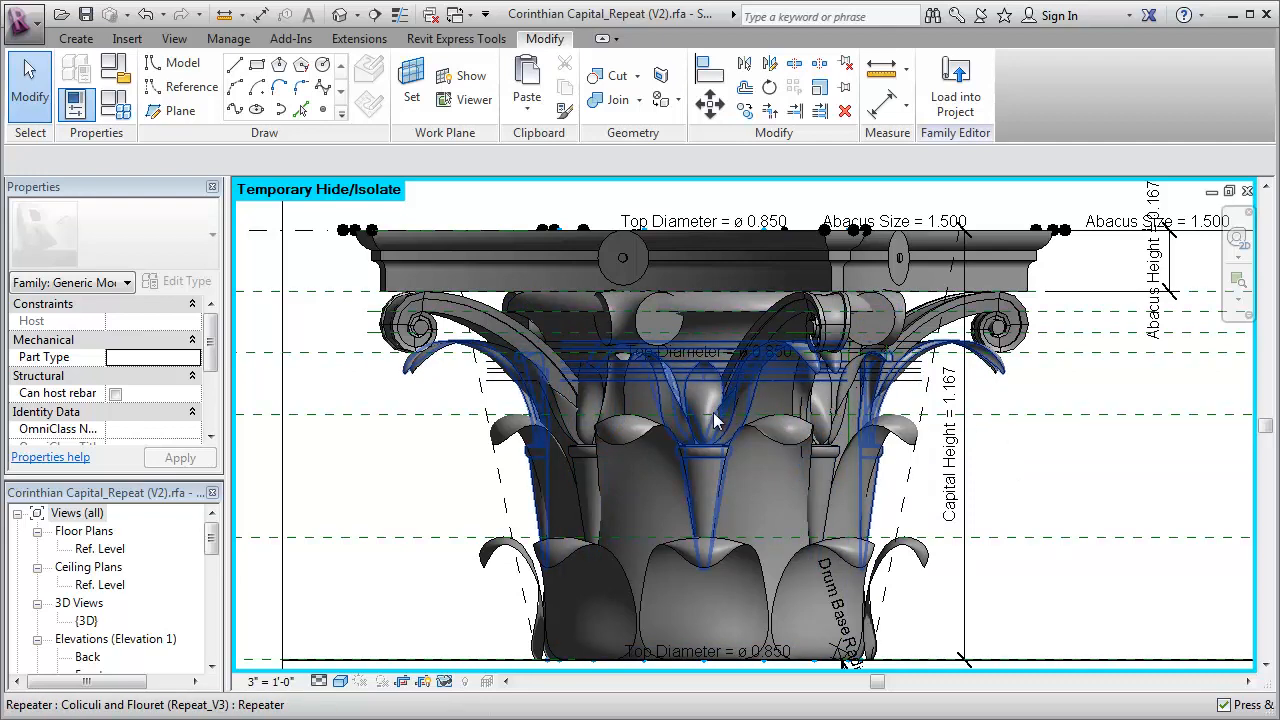
pyautogui.moveTo(716, 420)
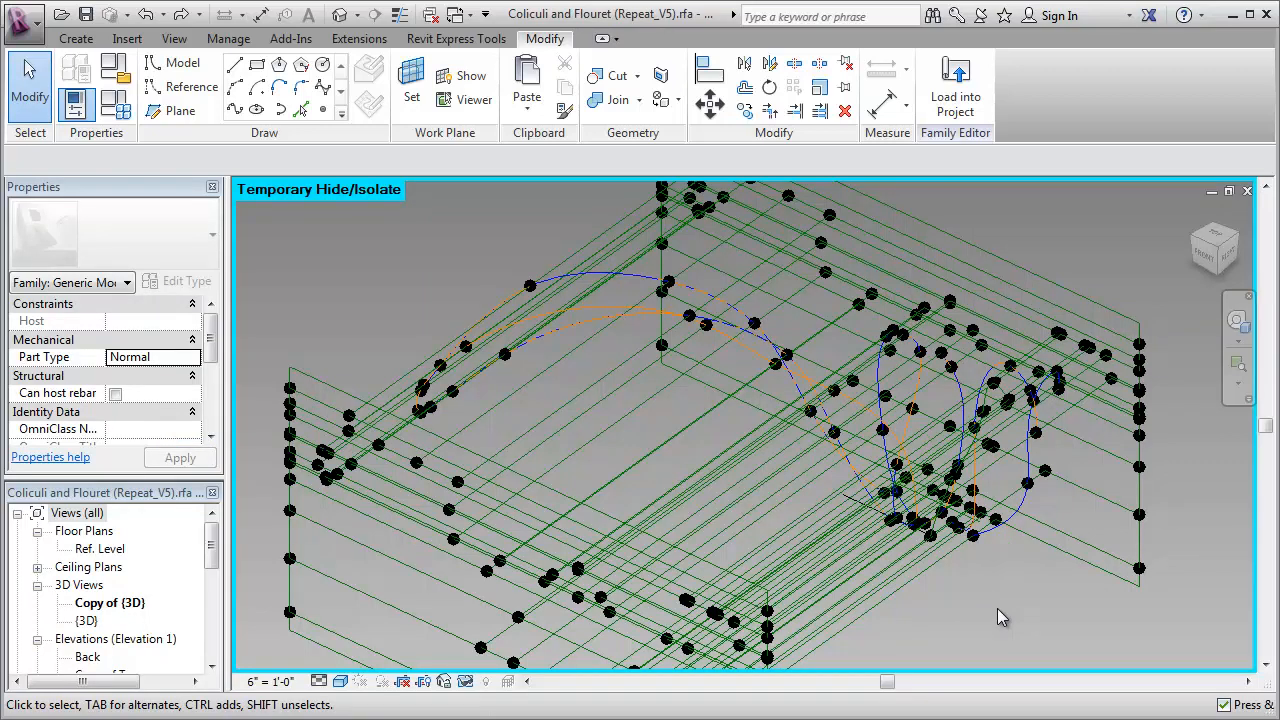
pyautogui.moveTo(1038, 548)
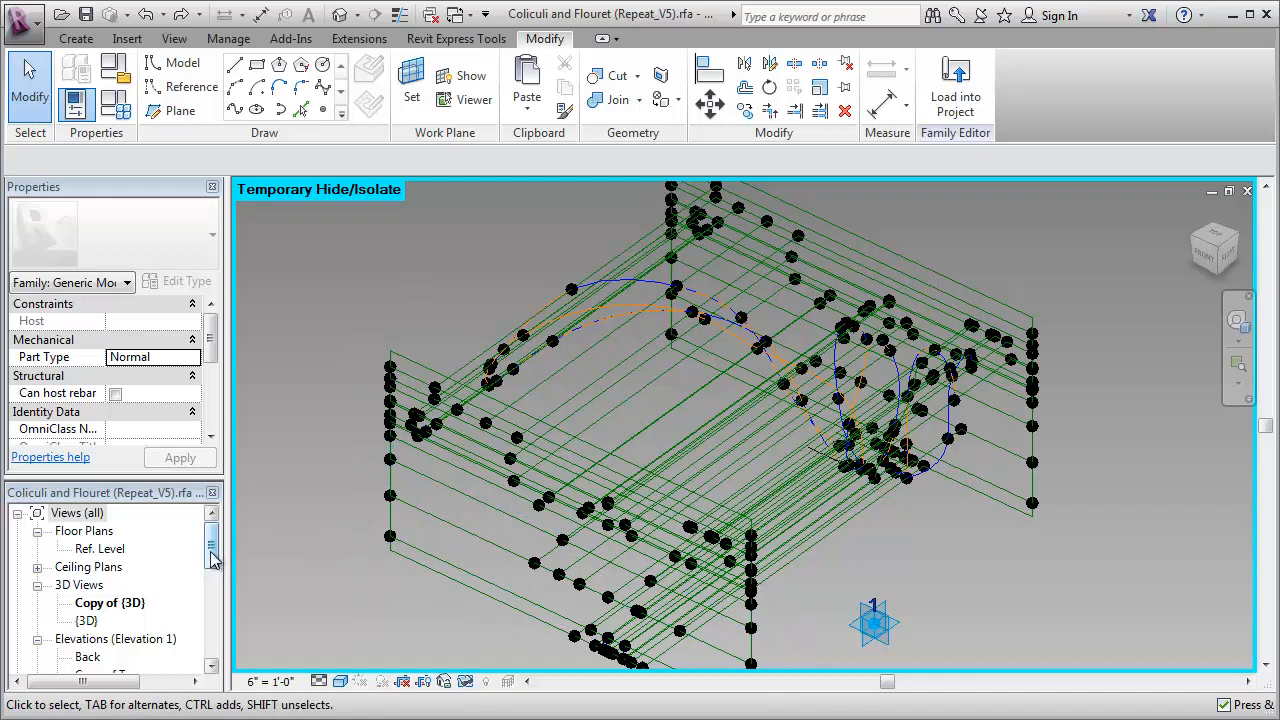
# - Show the Ref. Level plan of the Coliculi and Flouret leaf framework
pyautogui.click(100, 548)
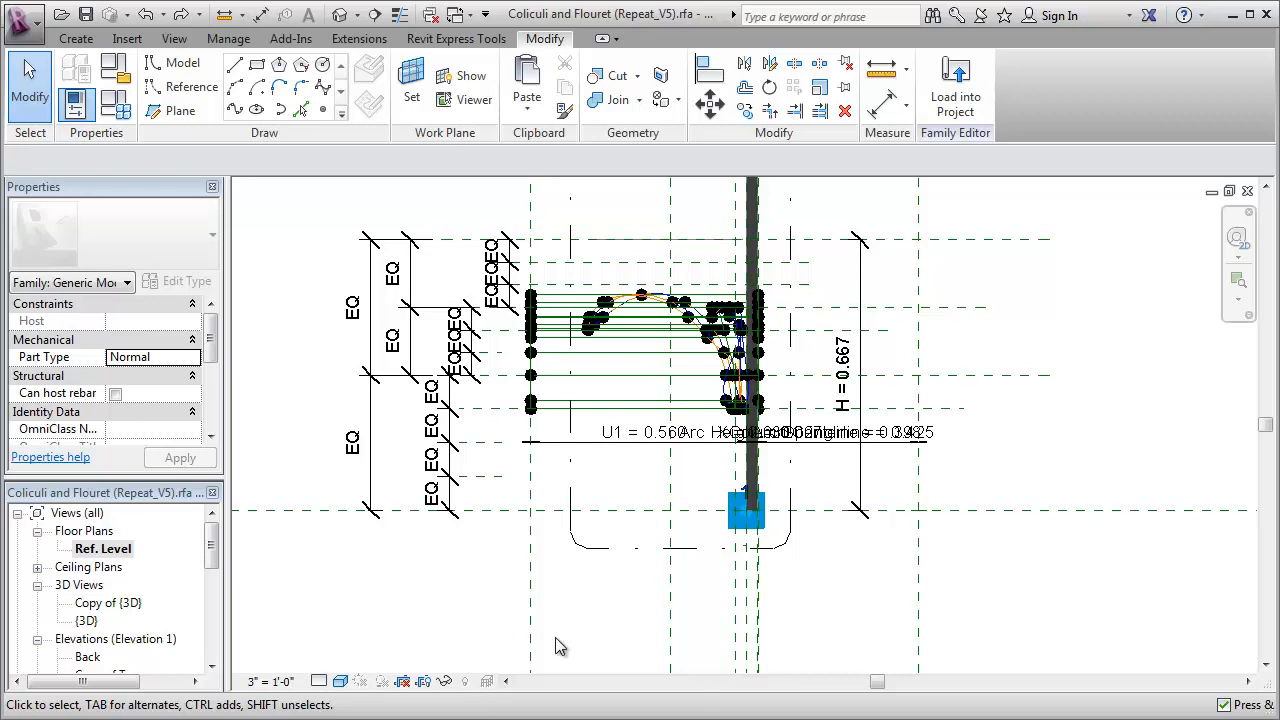
pyautogui.moveTo(244, 604)
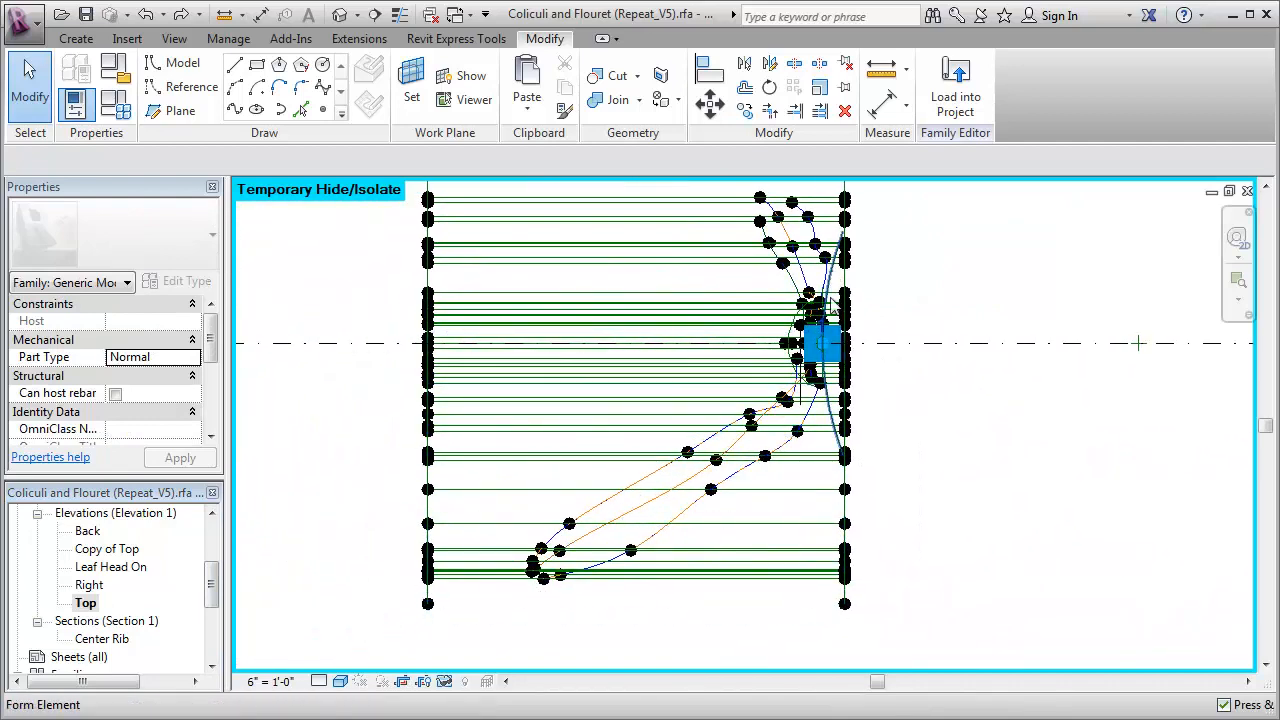
pyautogui.moveTo(828, 444)
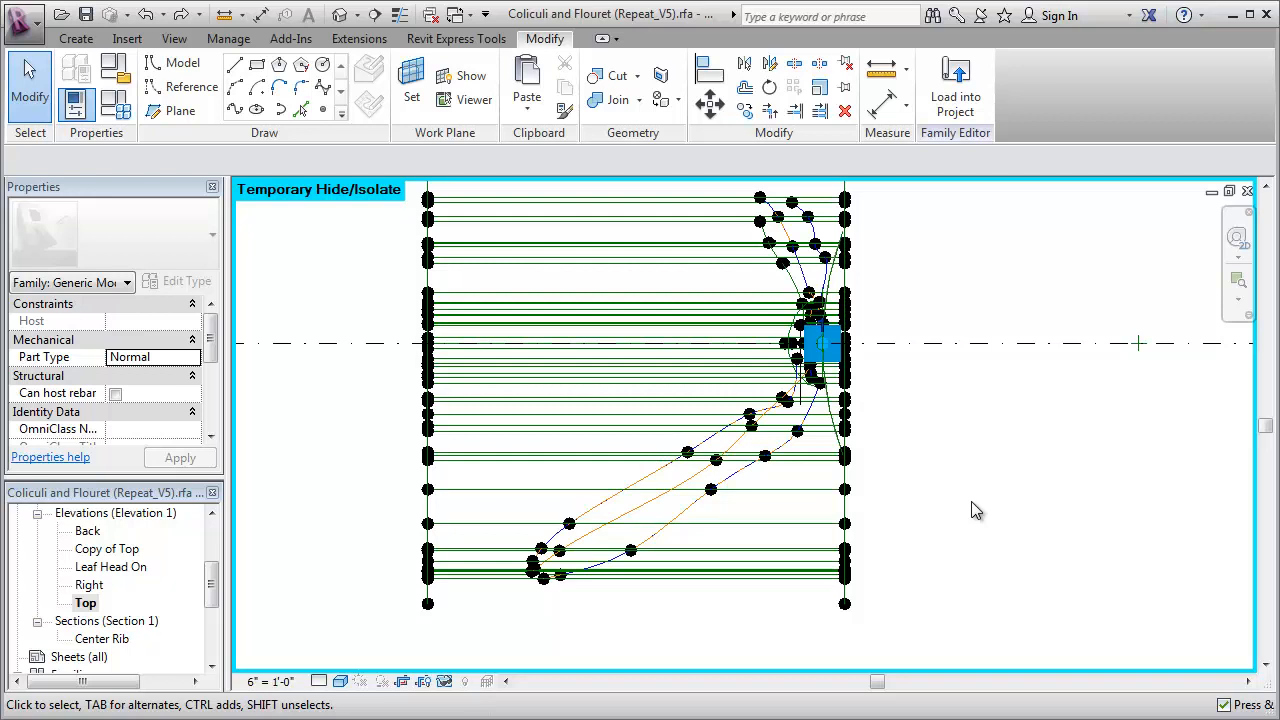
pyautogui.moveTo(170, 588)
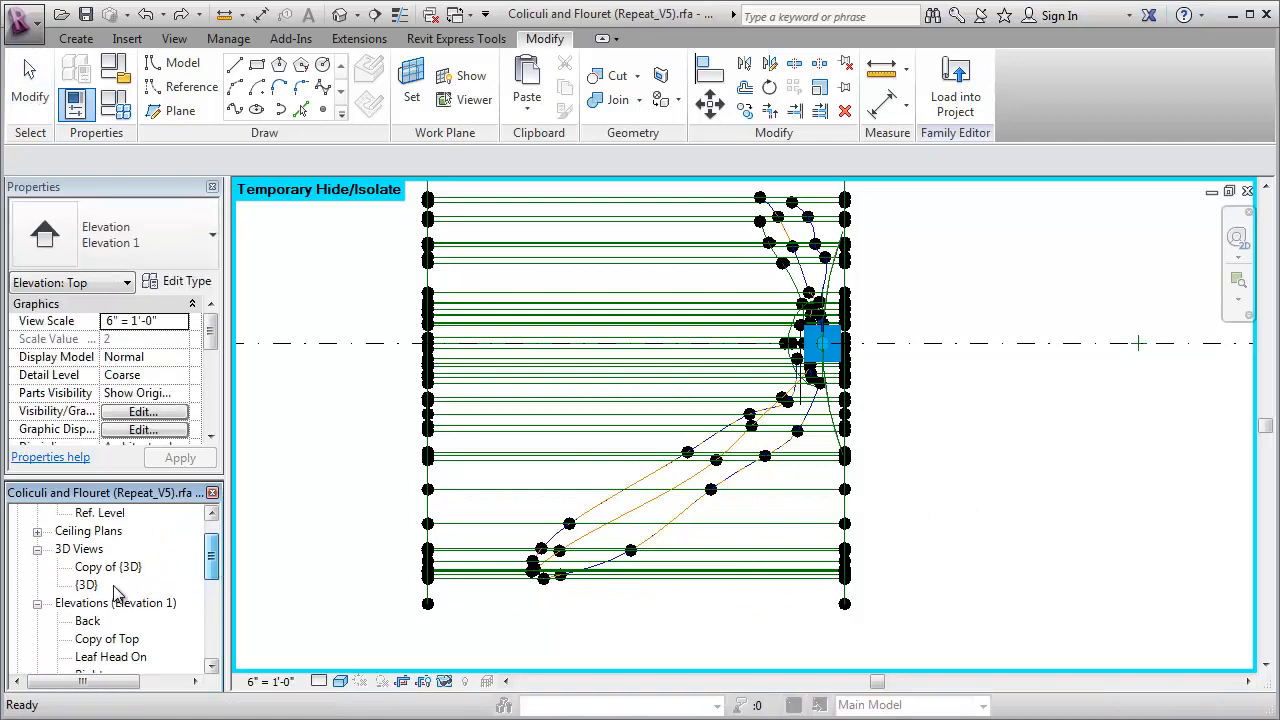
# - Display the Copy of (3D) view showing the full reference-line framework and splines
pyautogui.doubleClick(108, 566)
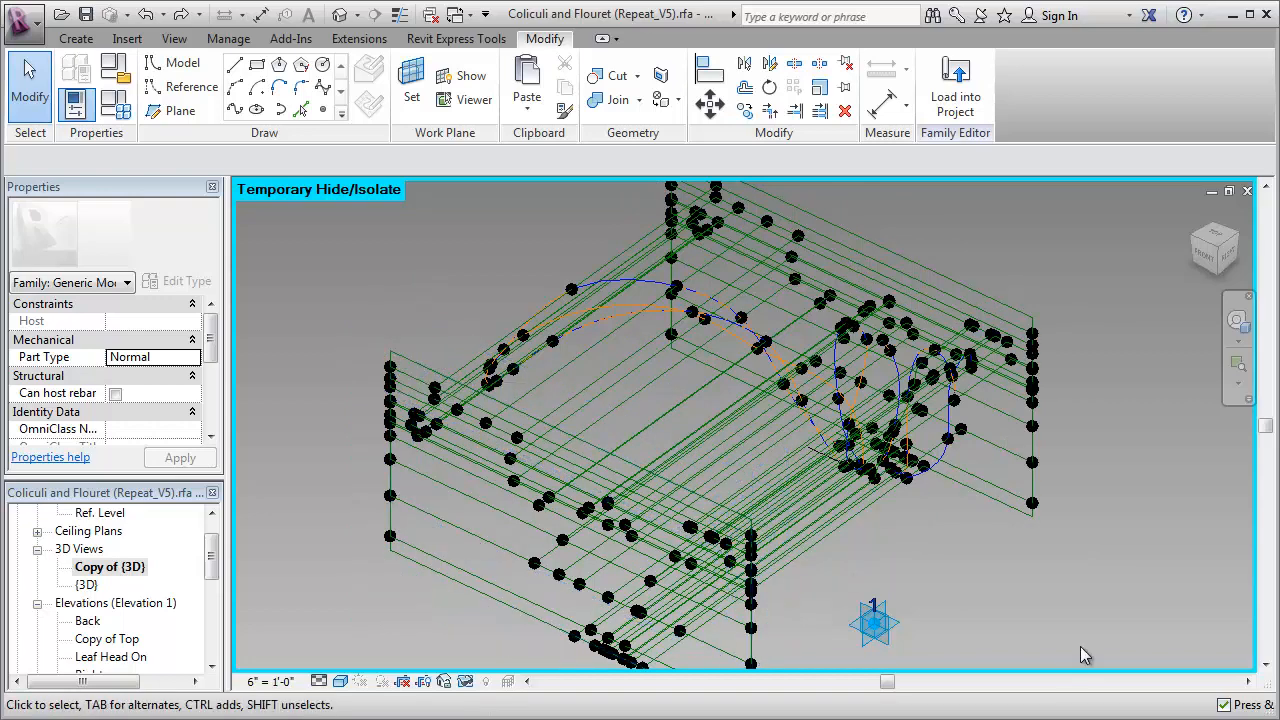
pyautogui.moveTo(1088, 644)
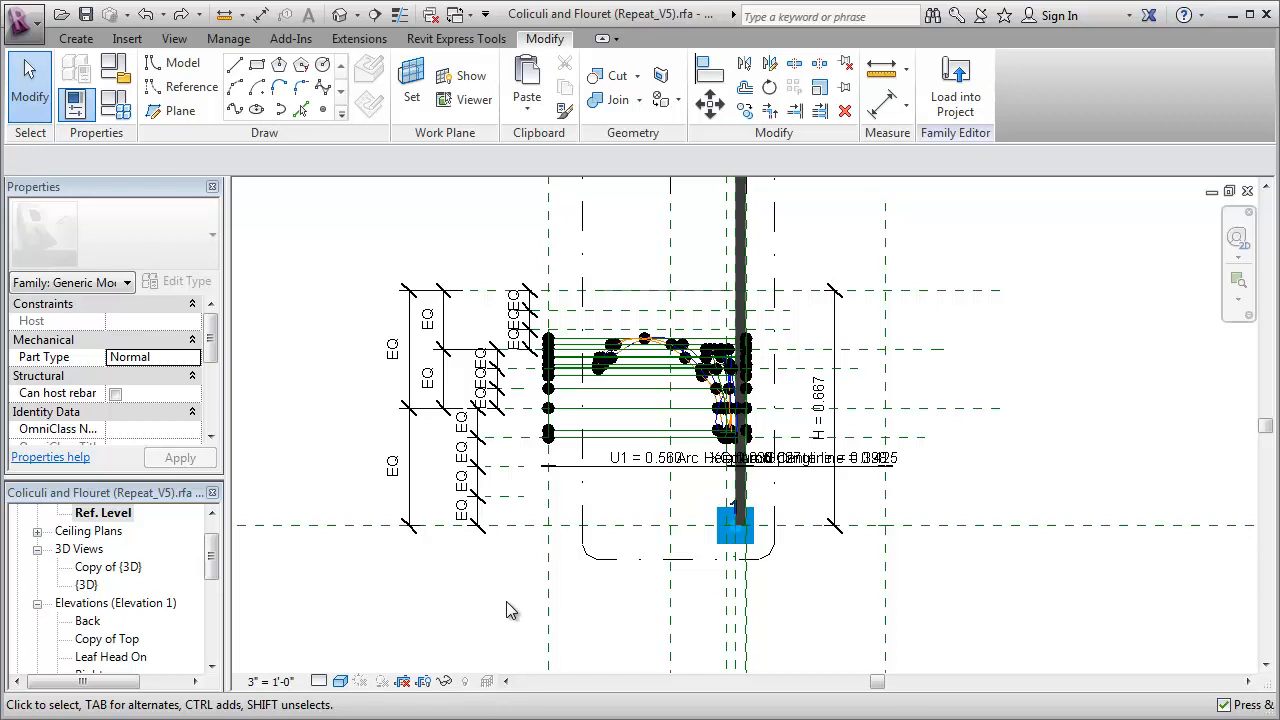
pyautogui.moveTo(432, 710)
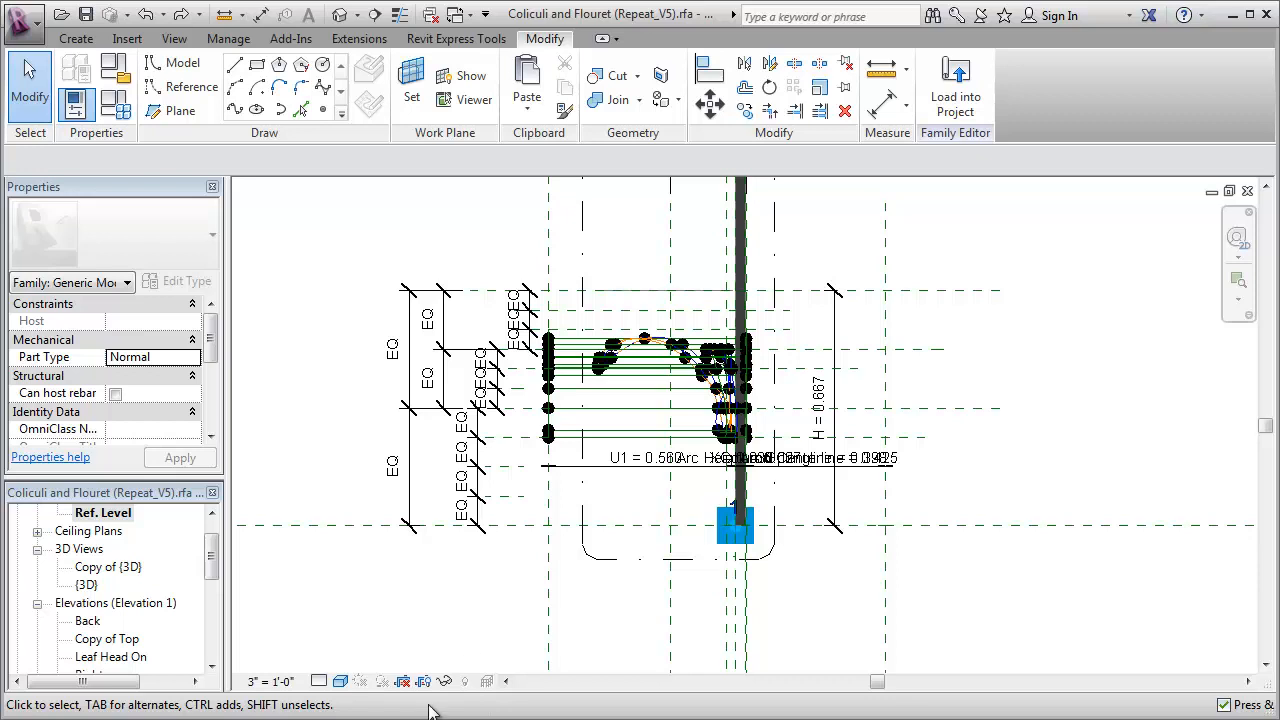
pyautogui.doubleClick(108, 568)
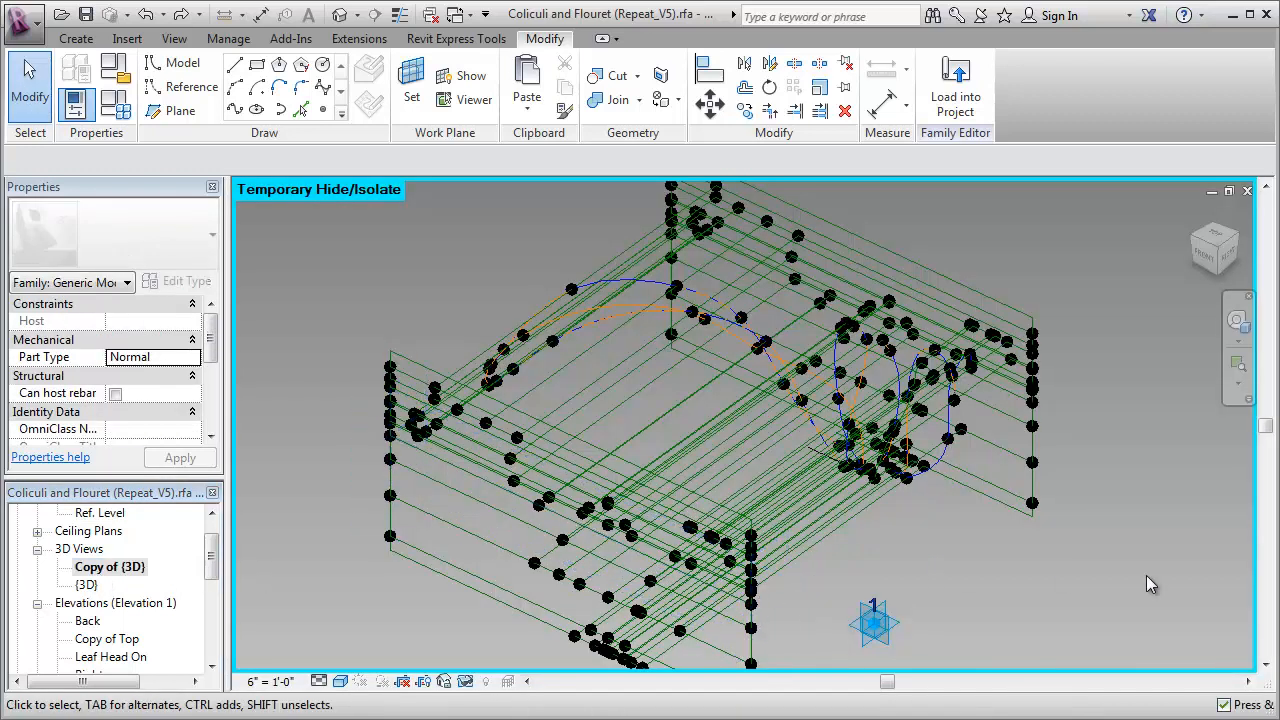
pyautogui.moveTo(1040, 596)
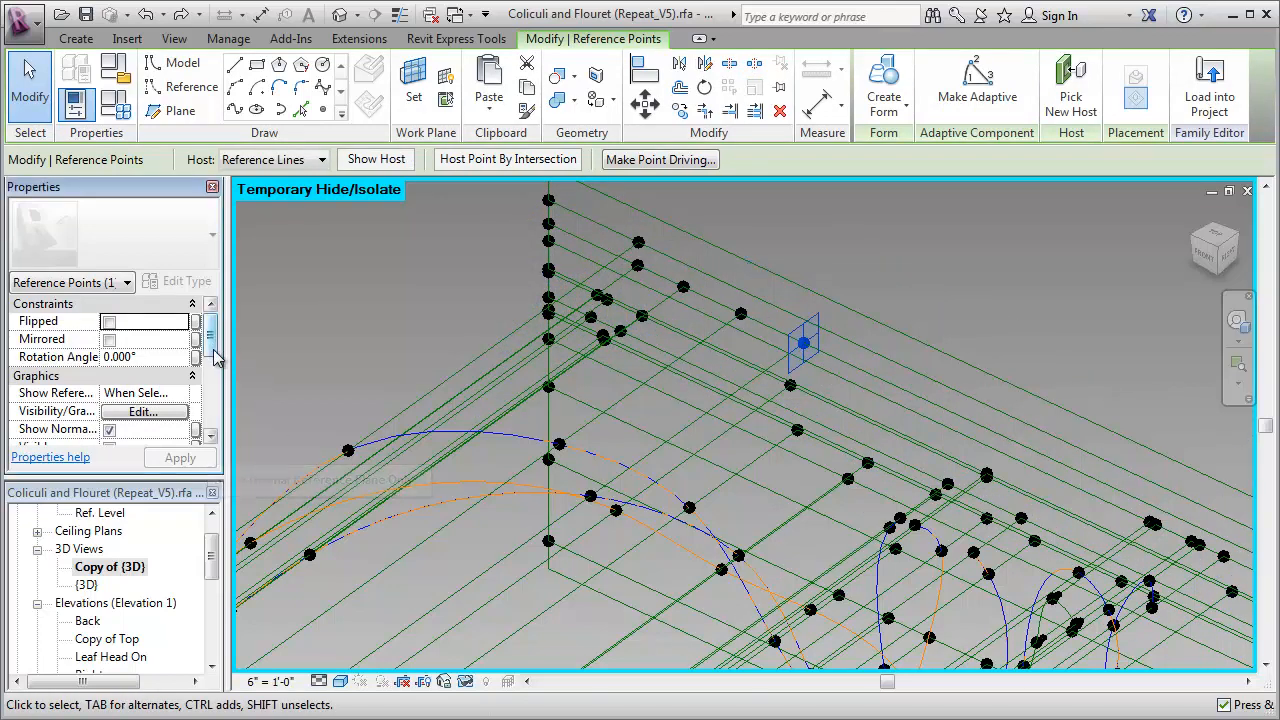
pyautogui.scroll(-3)
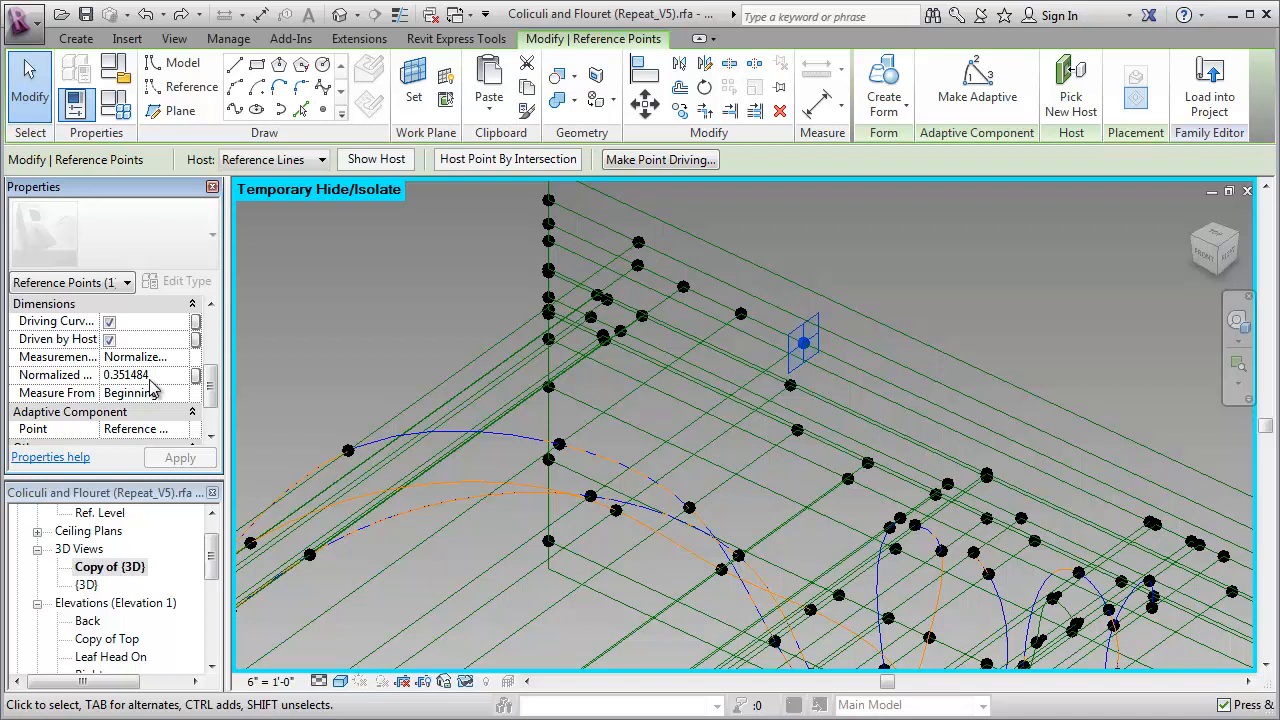
pyautogui.moveTo(132, 392)
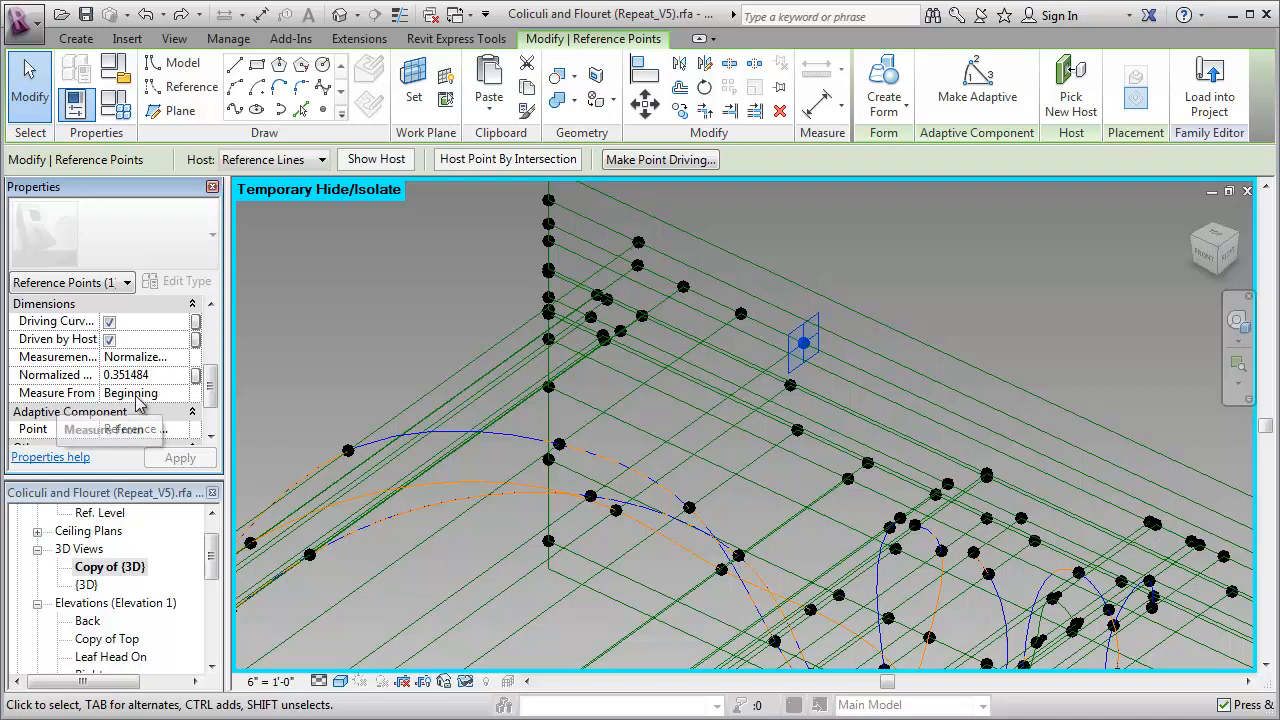
pyautogui.moveTo(116, 392)
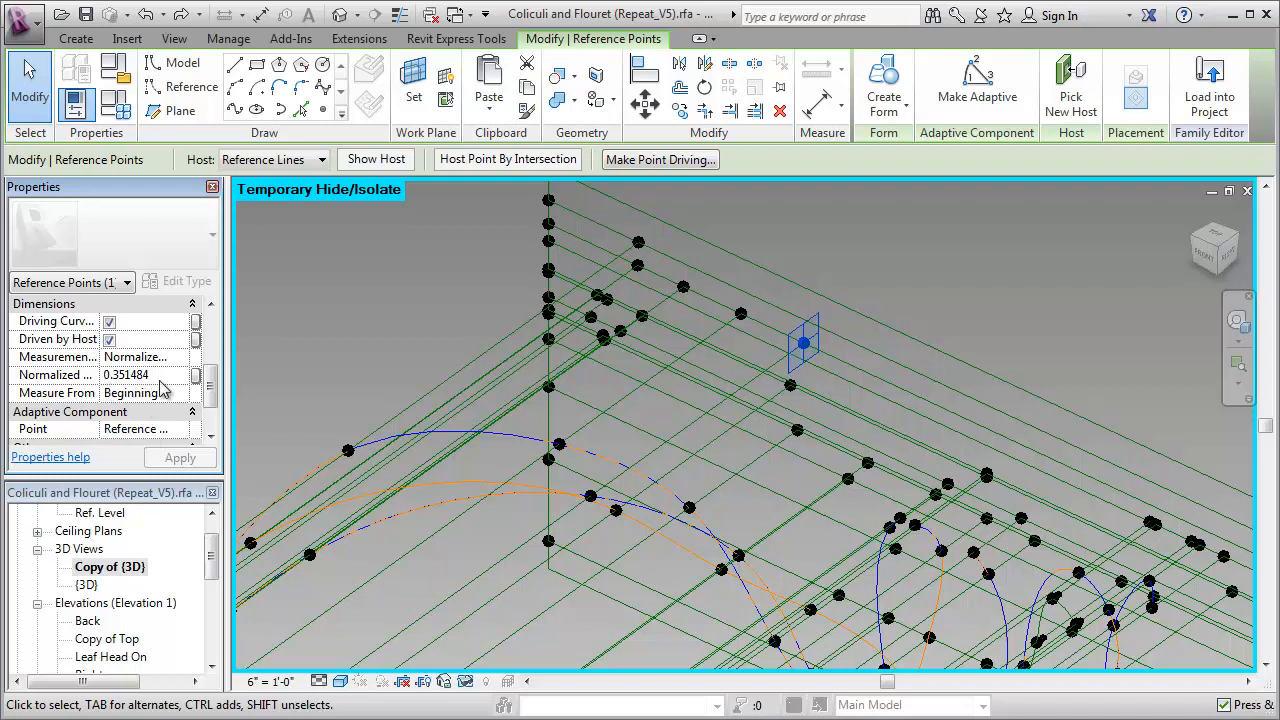
pyautogui.click(804, 344)
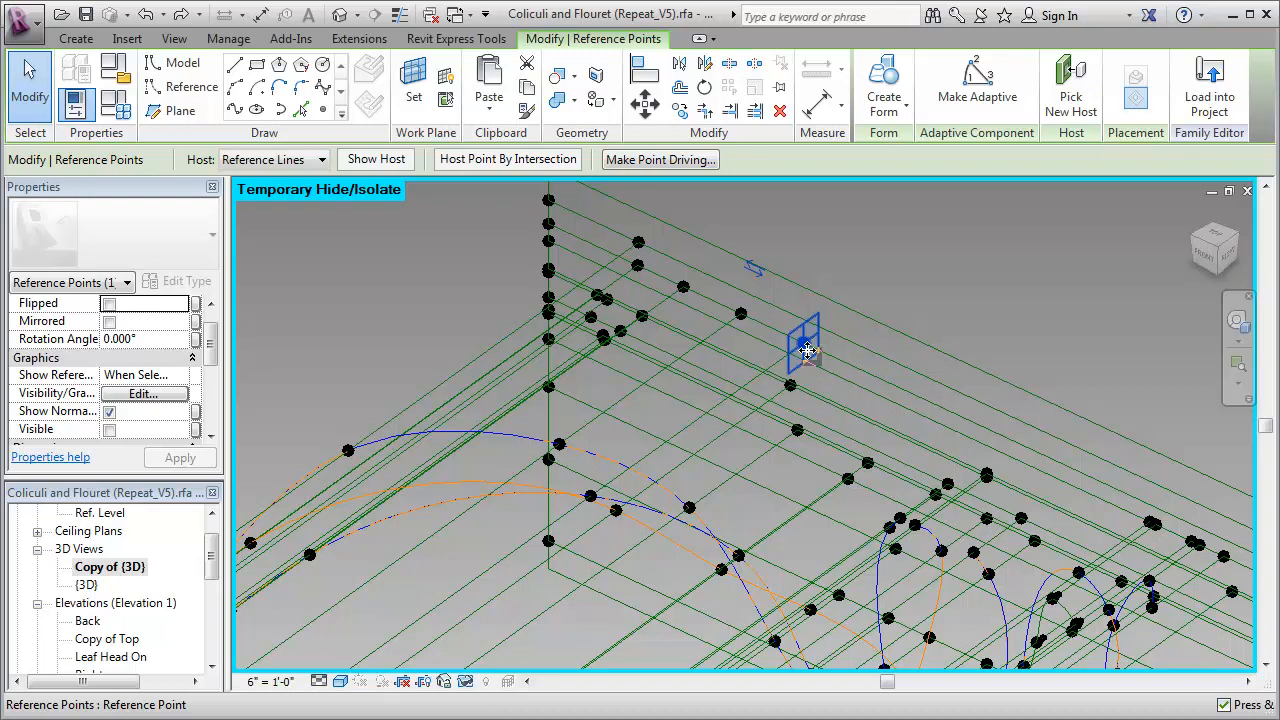
pyautogui.click(804, 344)
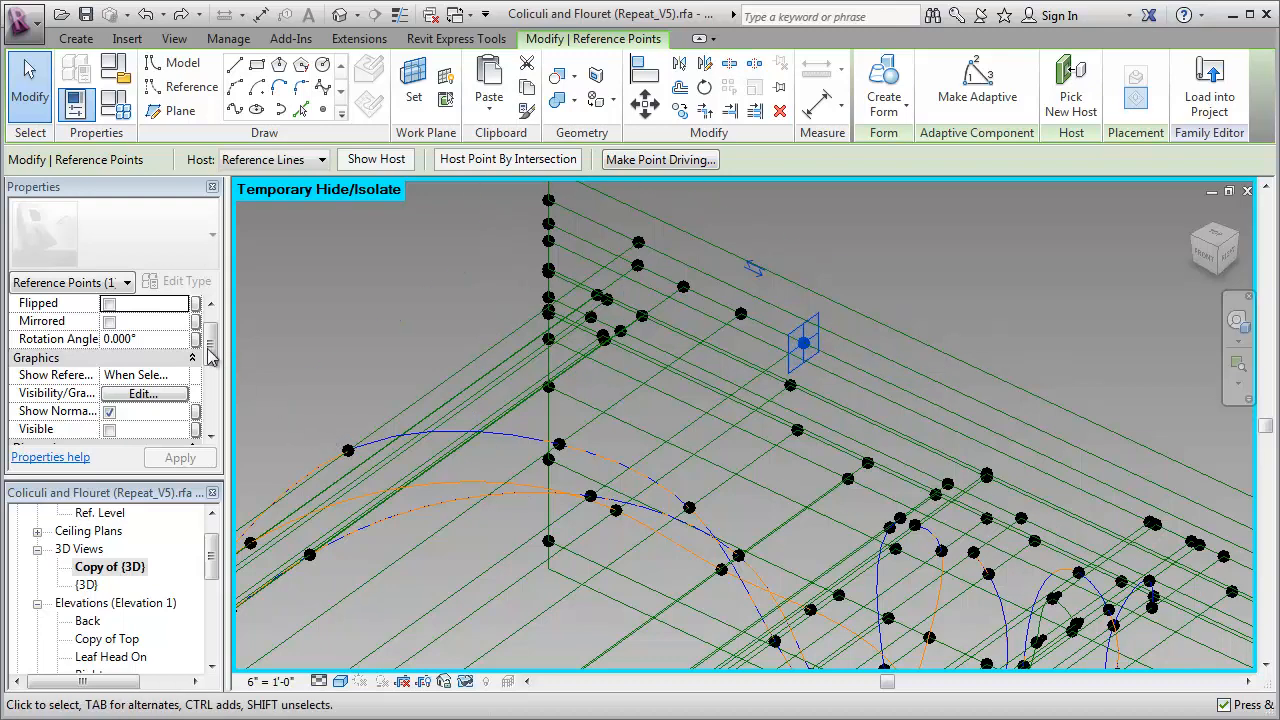
pyautogui.scroll(-3)
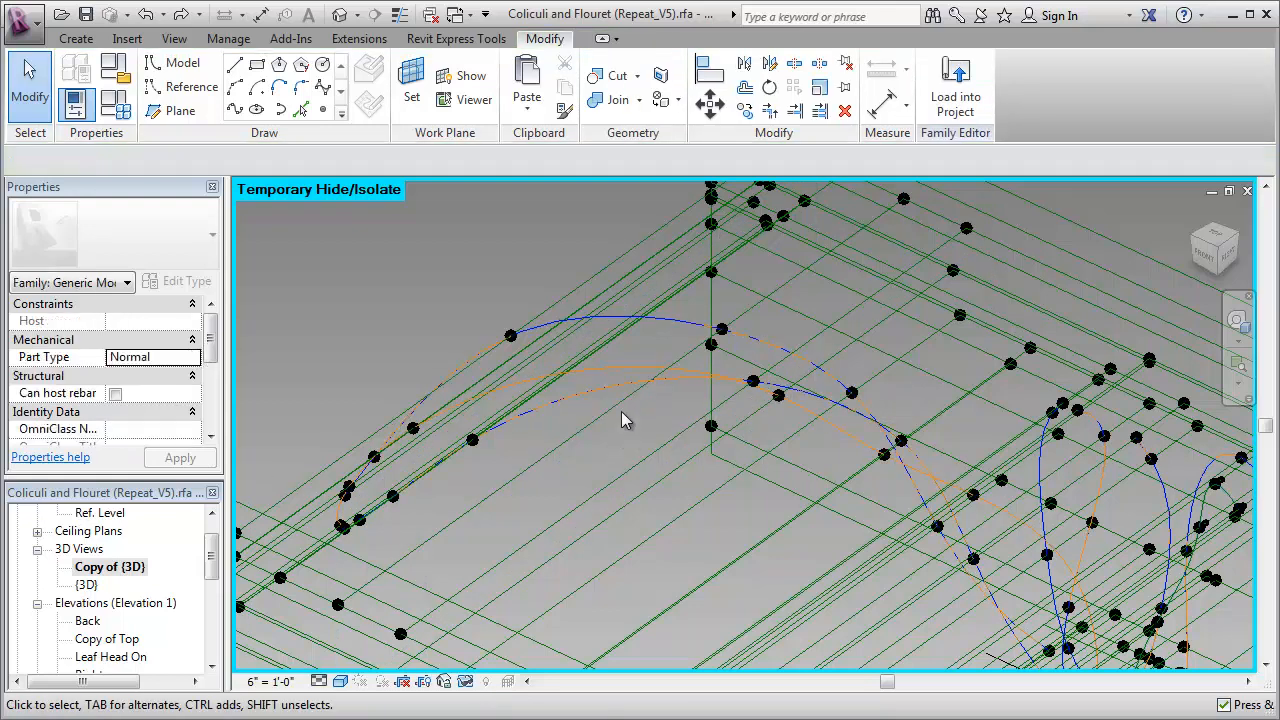
pyautogui.moveTo(610, 380)
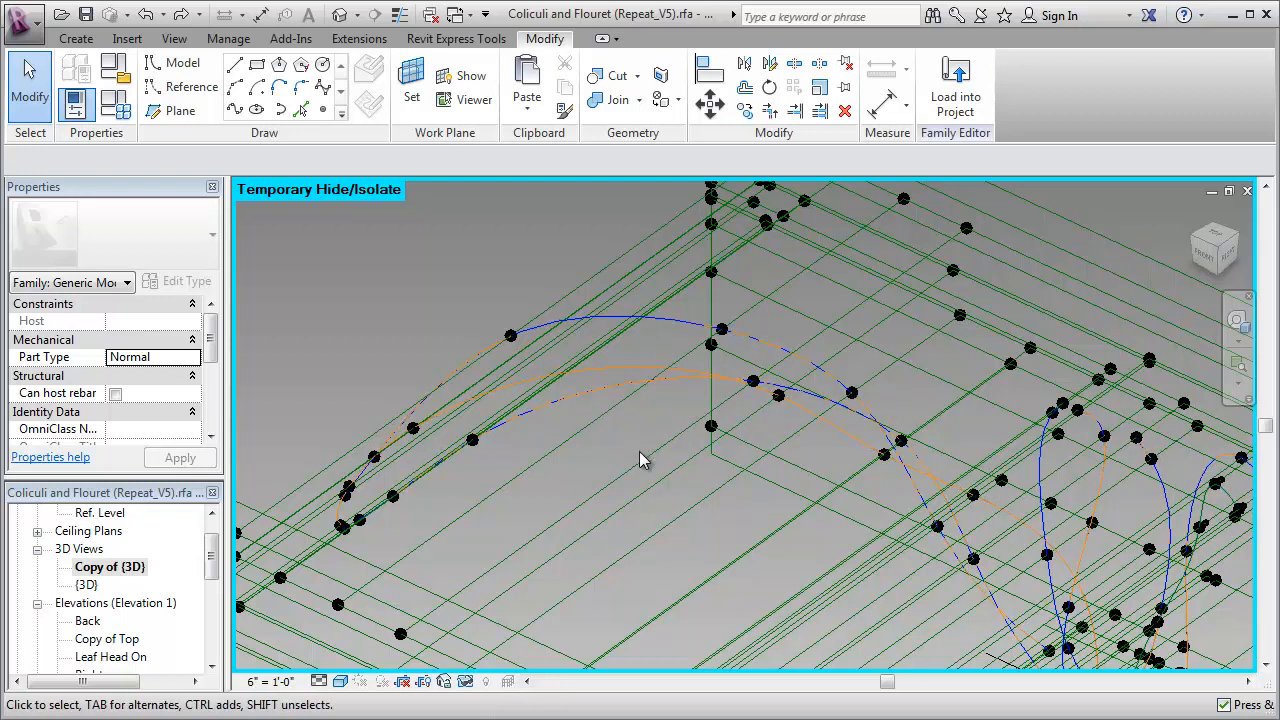
pyautogui.moveTo(644, 458)
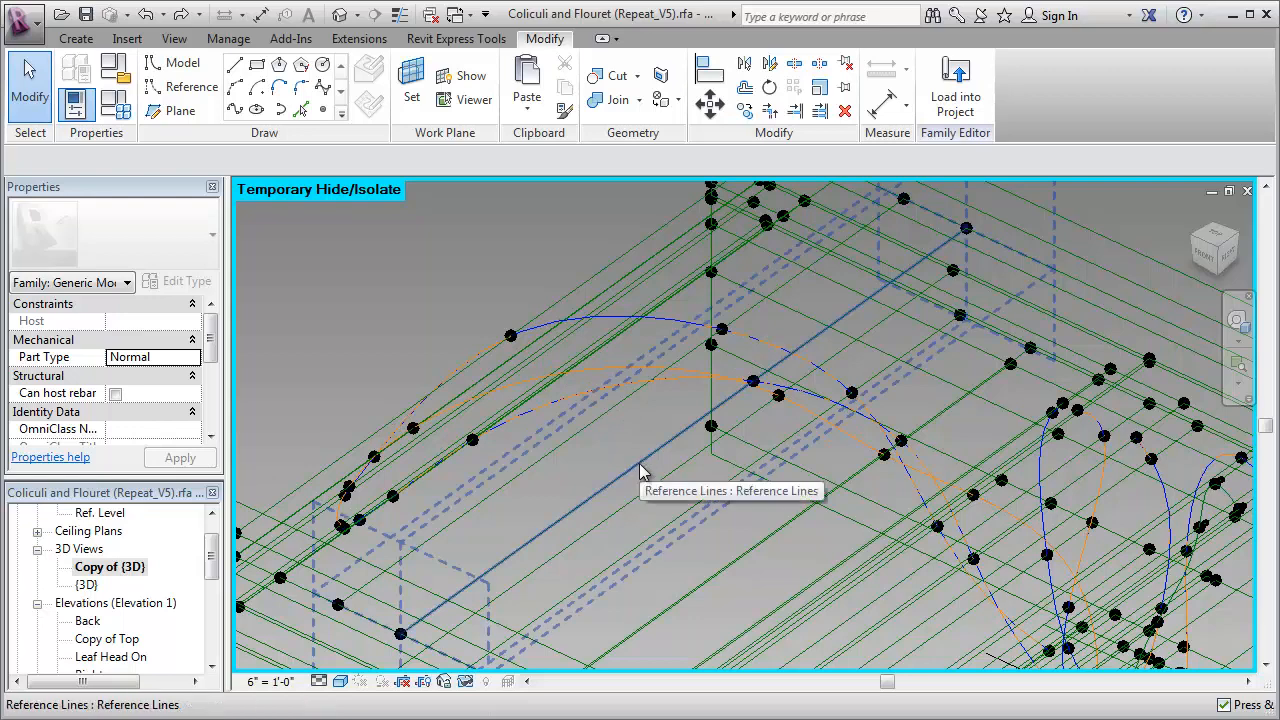
pyautogui.moveTo(658, 480)
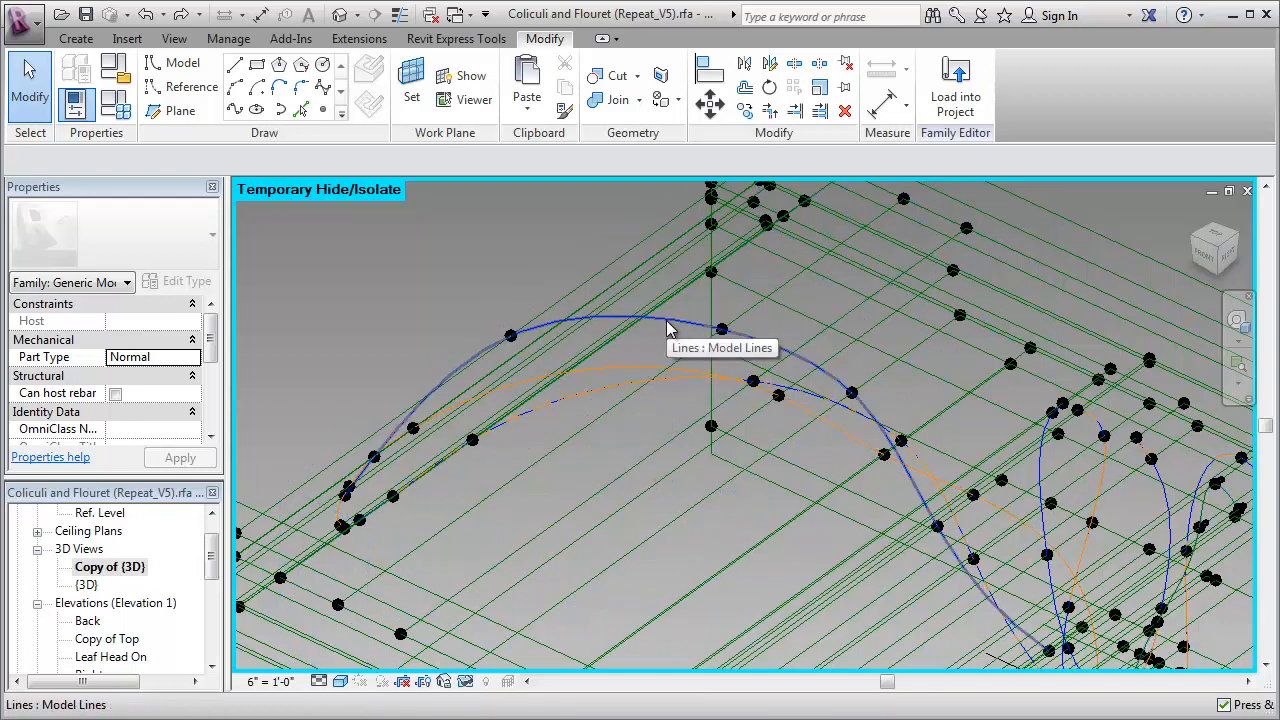
pyautogui.moveTo(670, 330); pyautogui.dragTo(824, 316)
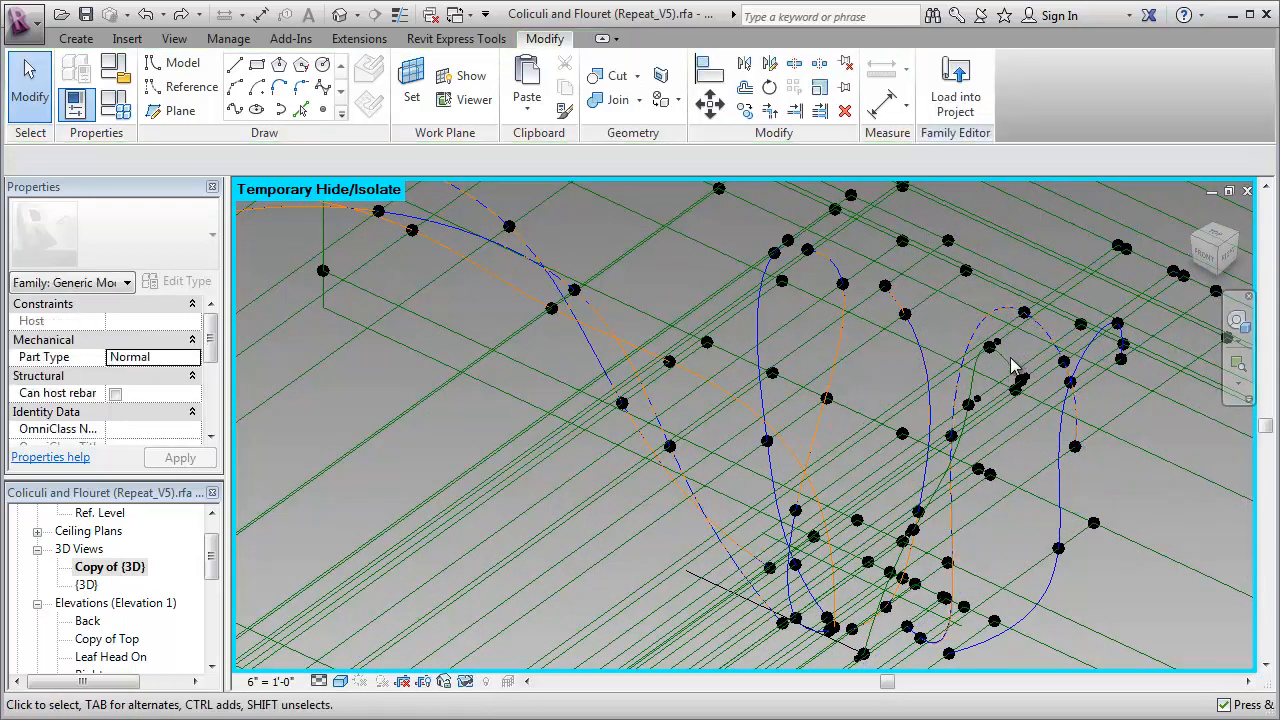
pyautogui.moveTo(1008, 362)
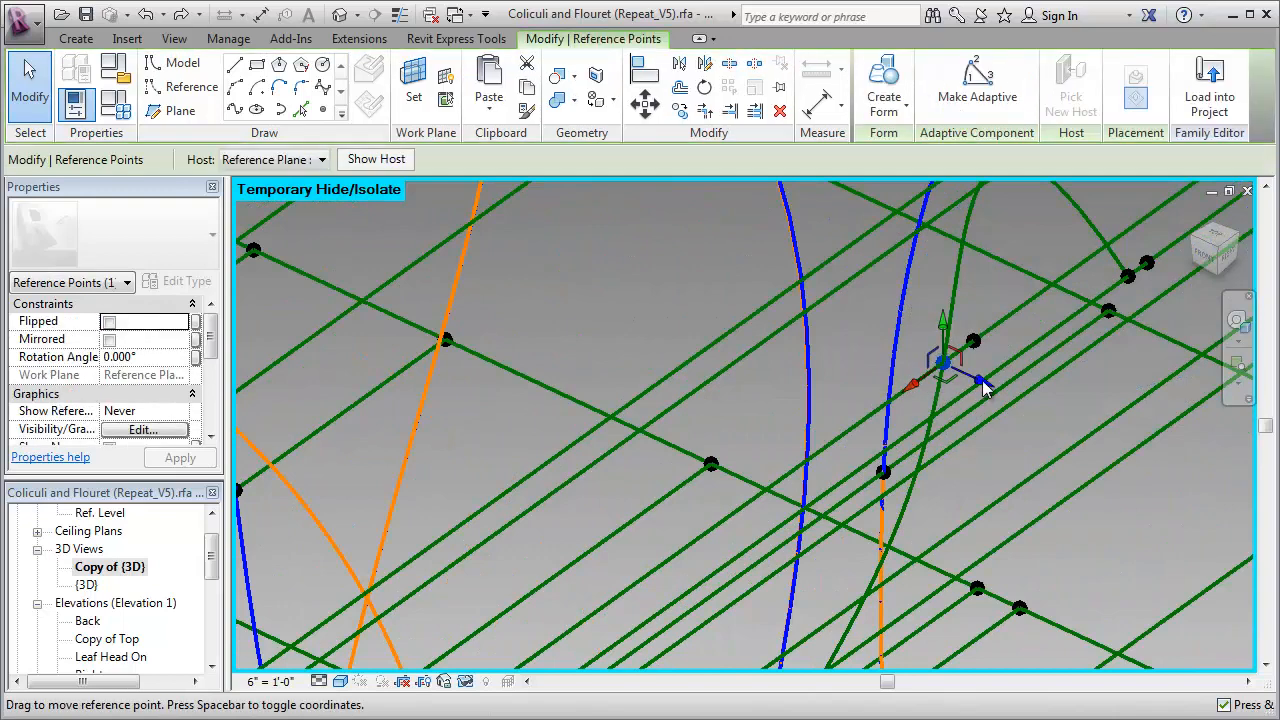
# - Move a spline reference point, then re-host a control point by intersection of reference lines
pyautogui.moveTo(976, 384); pyautogui.dragTo(936, 380)
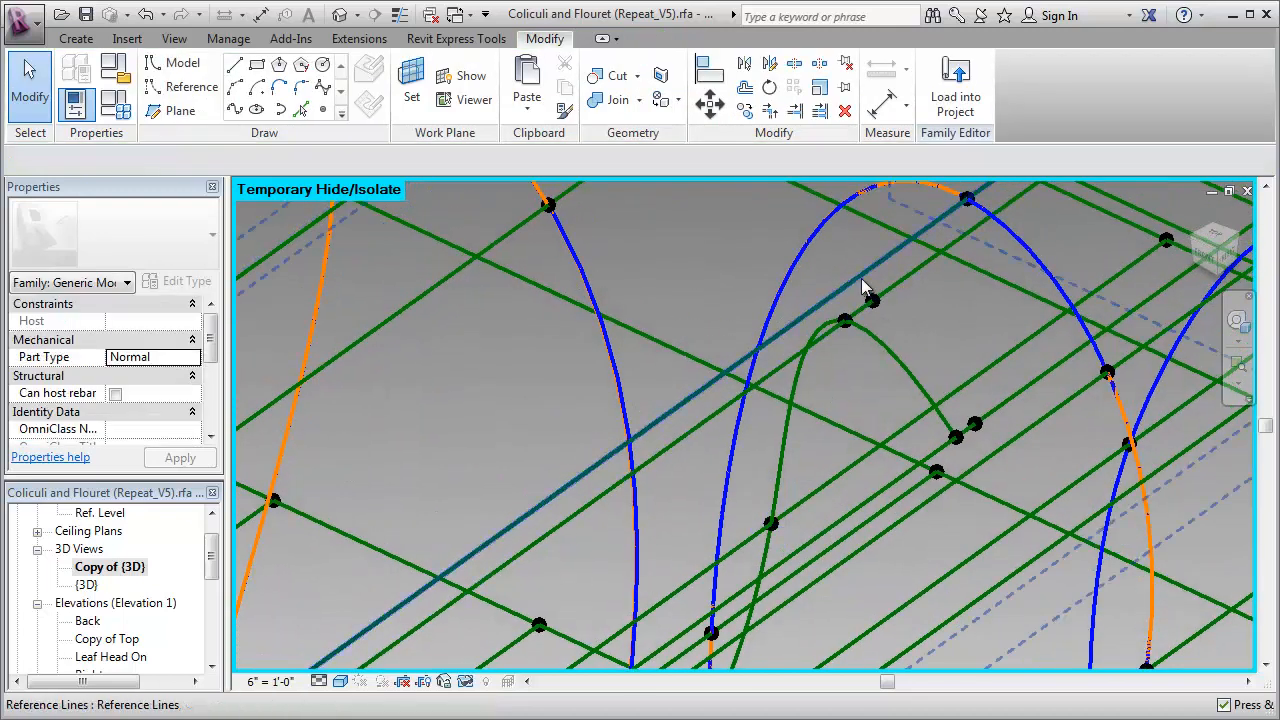
pyautogui.click(870, 296)
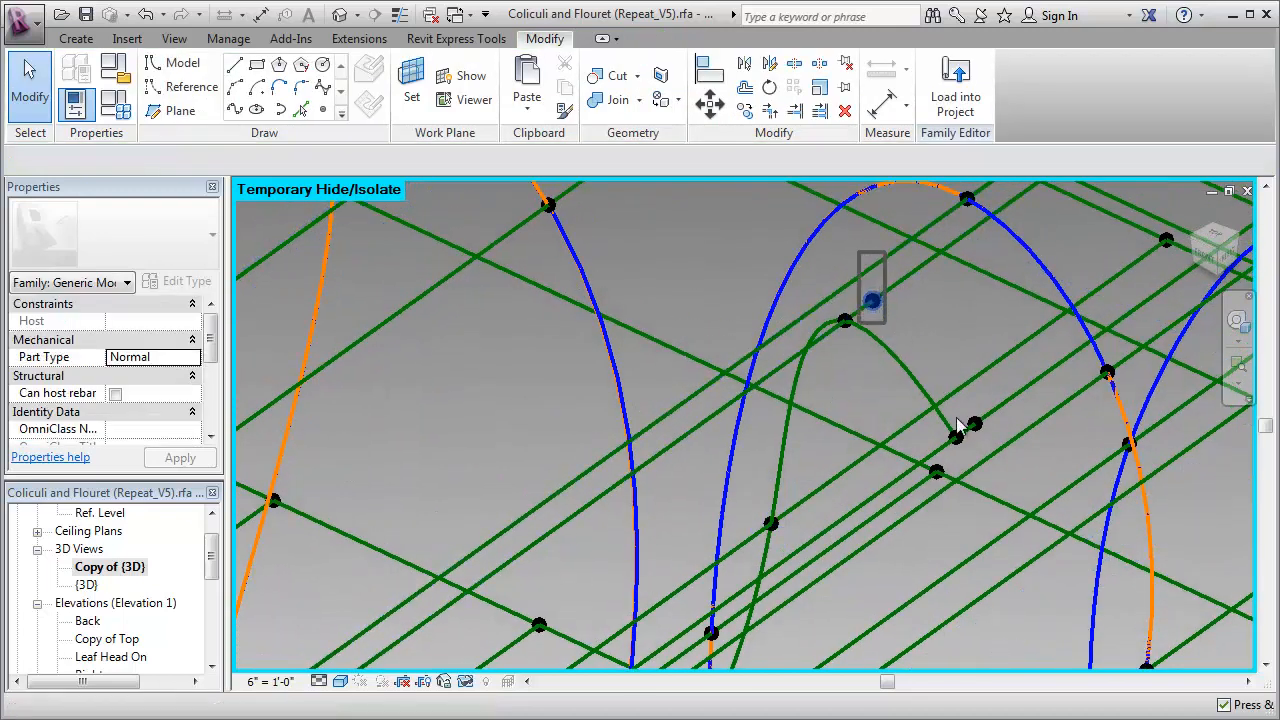
pyautogui.click(870, 300)
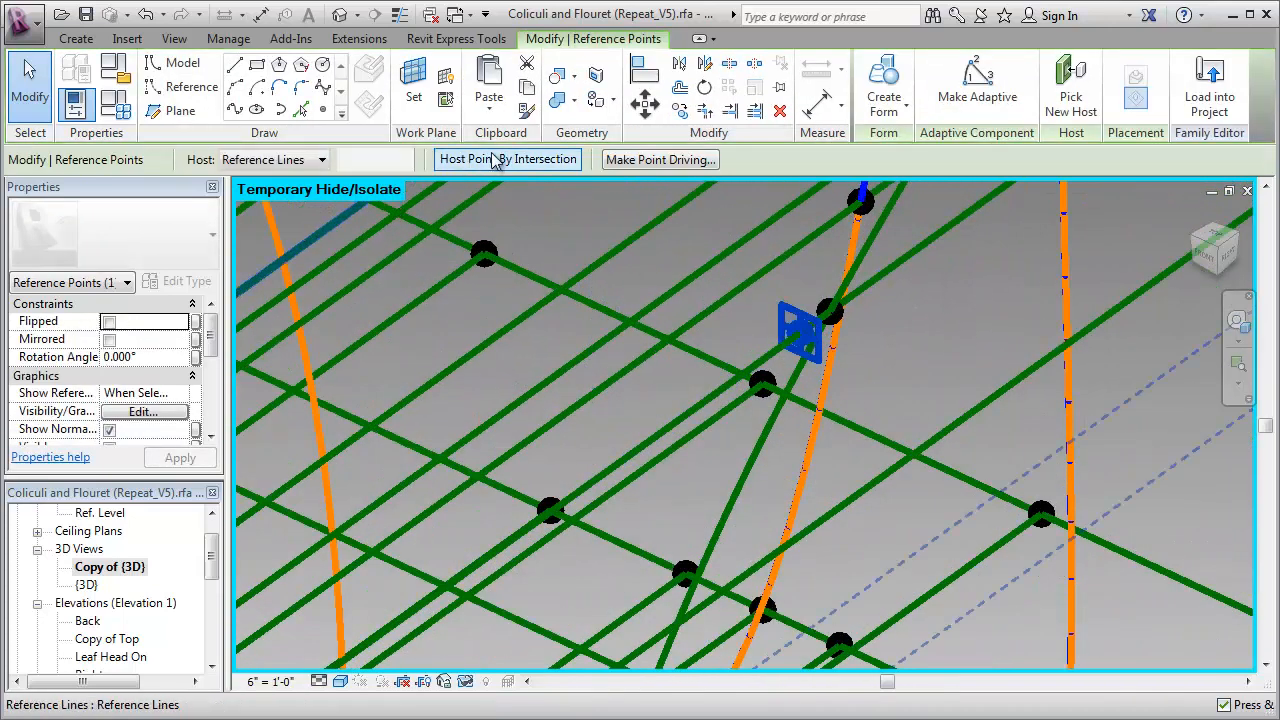
pyautogui.click(508, 160)
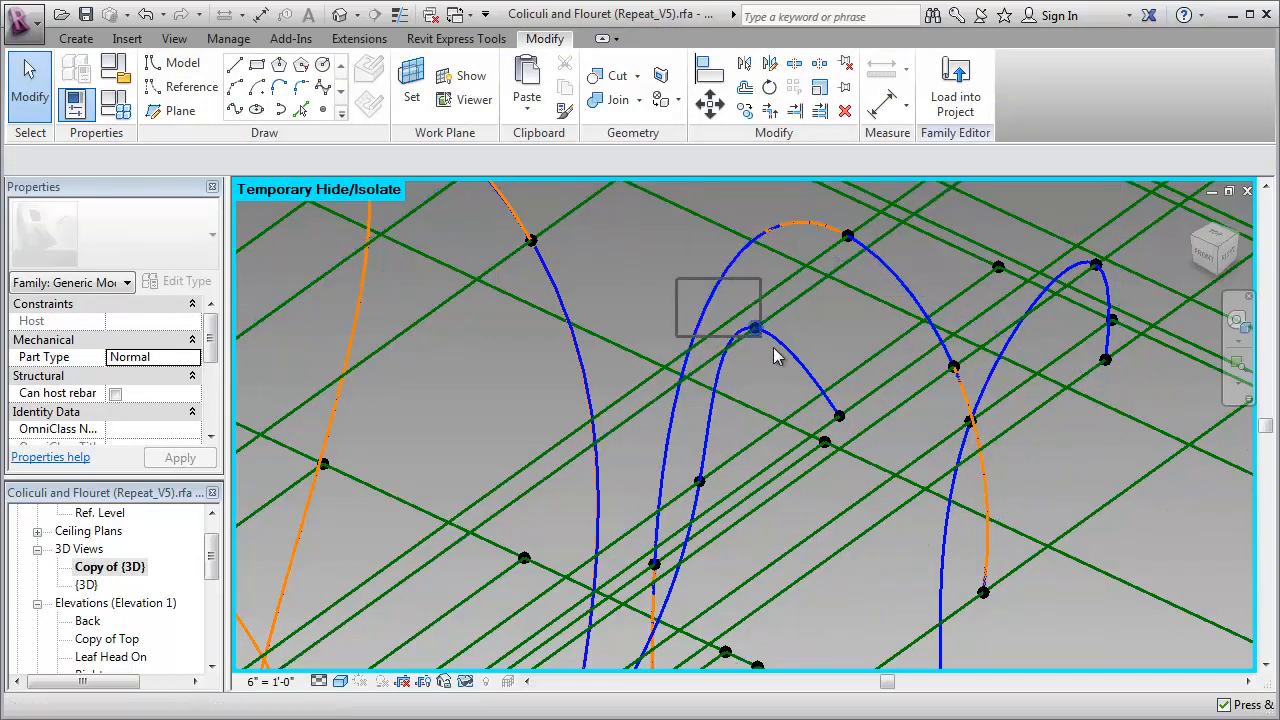
pyautogui.click(756, 330)
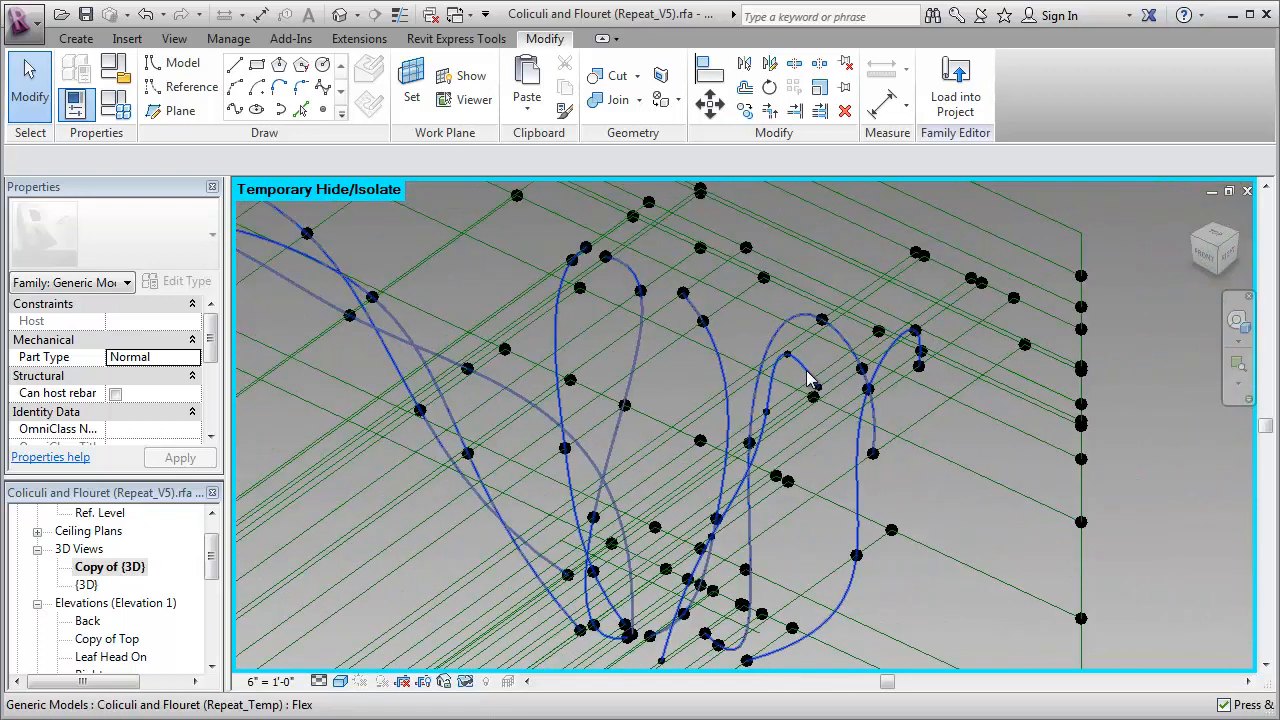
pyautogui.moveTo(808, 378)
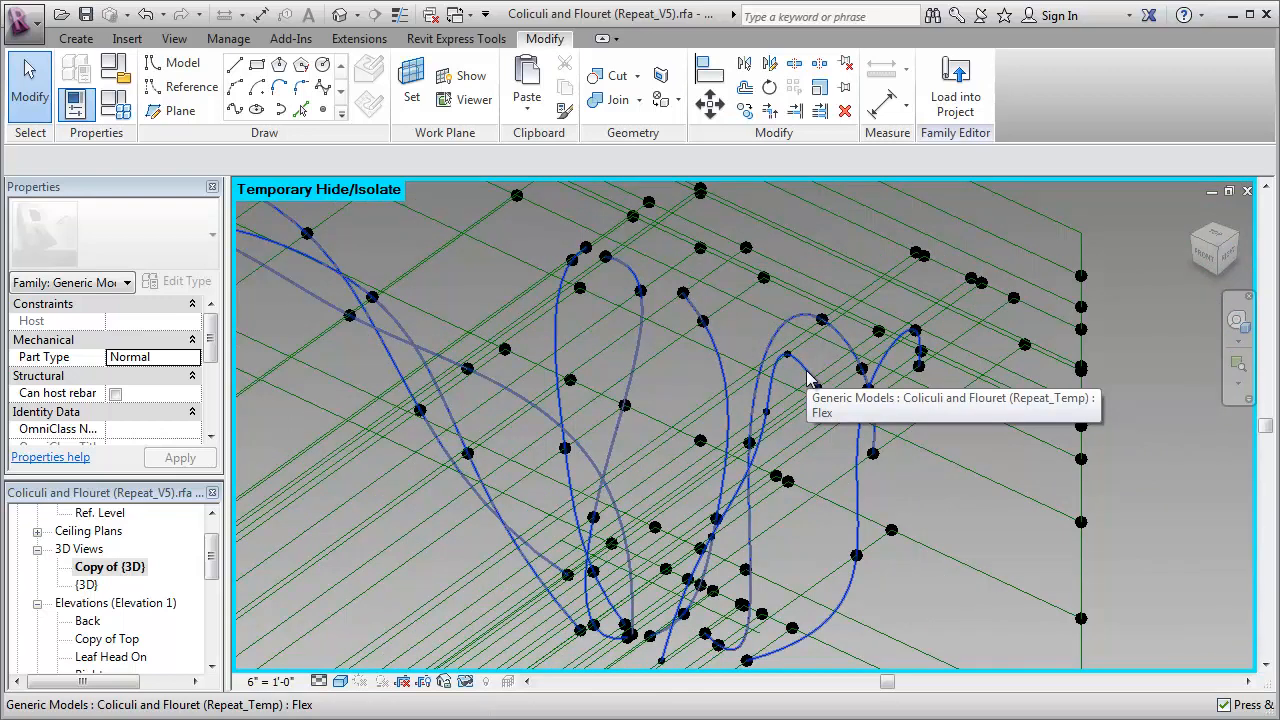
pyautogui.moveTo(810, 378)
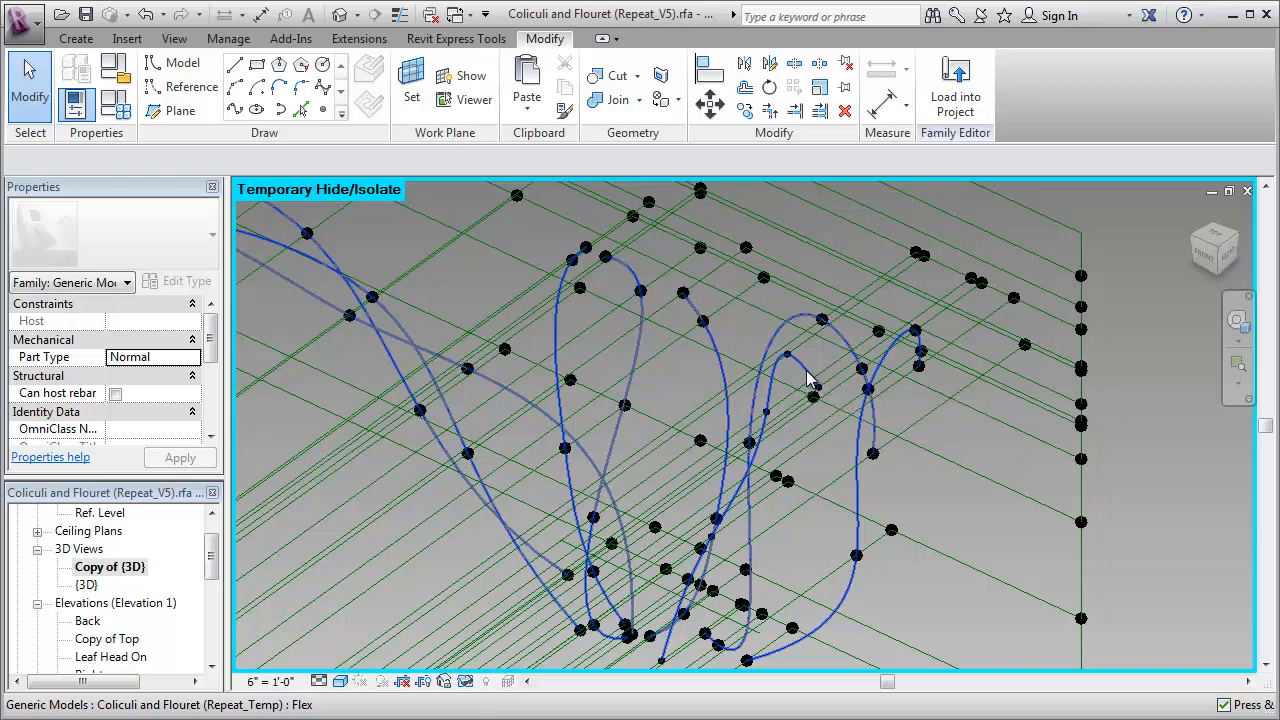
pyautogui.click(810, 378)
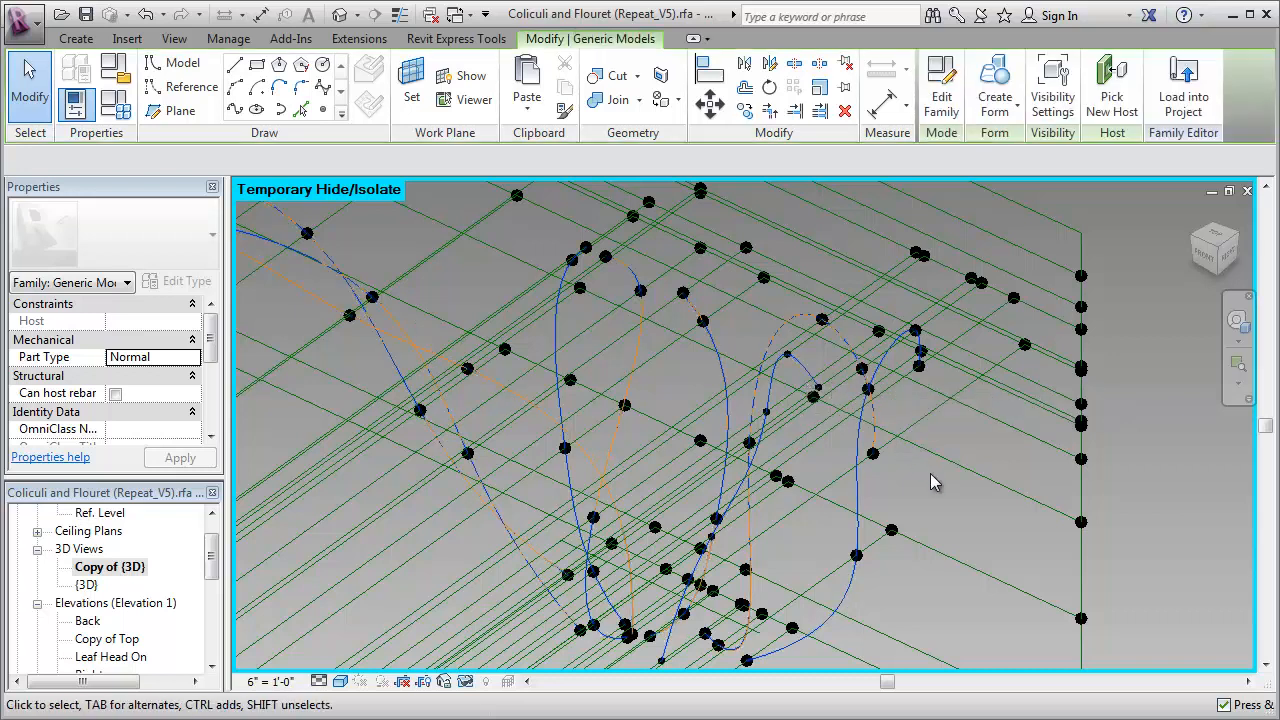
pyautogui.click(936, 482)
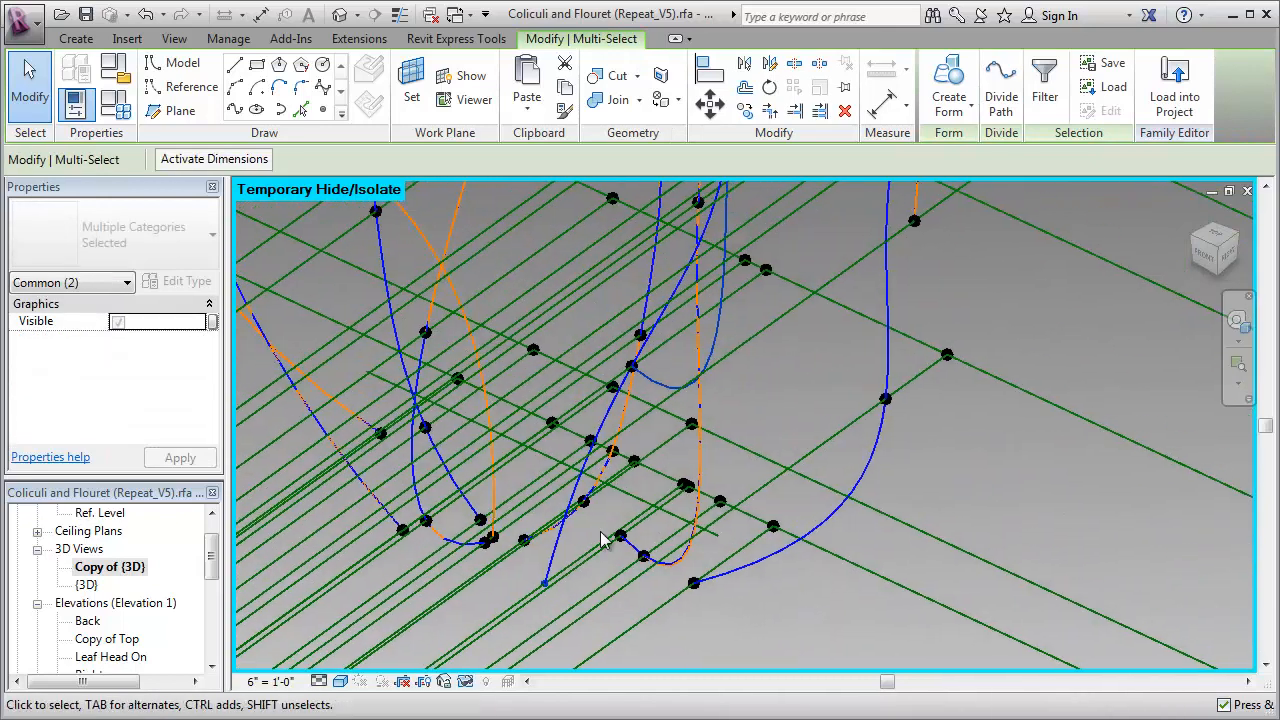
pyautogui.moveTo(236, 110)
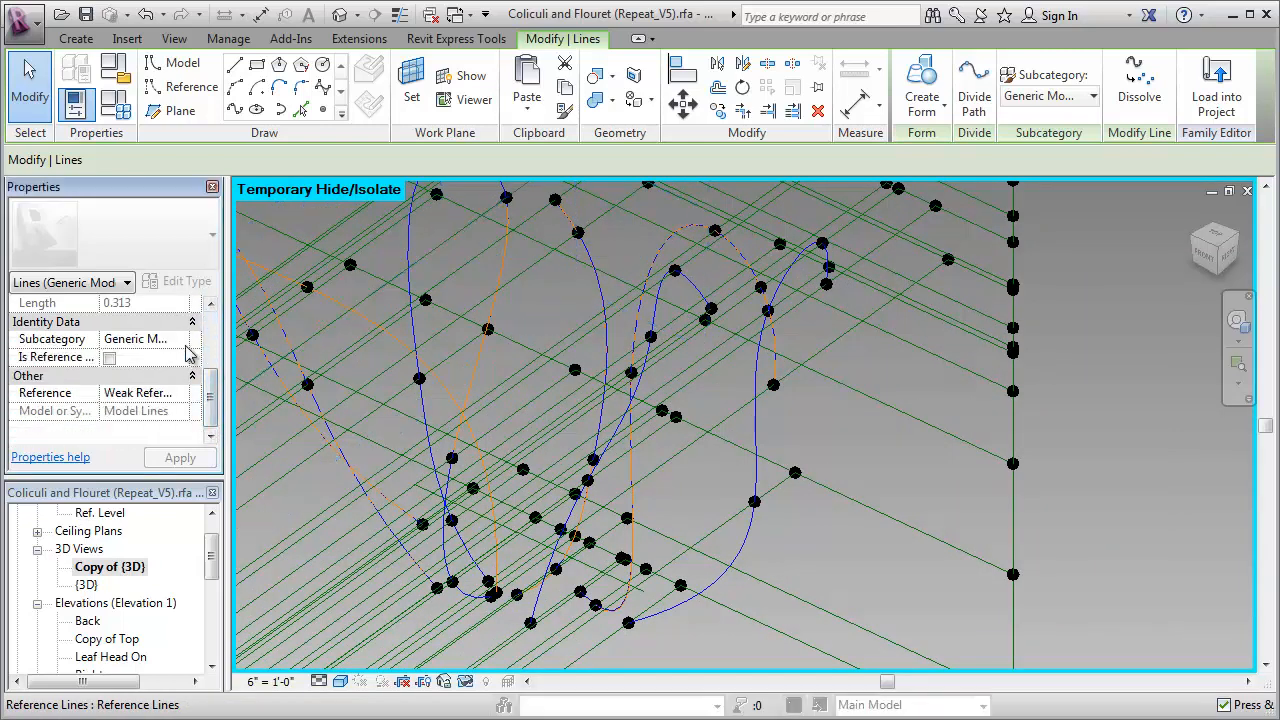
# - Assign the selected spline line to the Temp subcategory in Properties
pyautogui.click(184, 338)
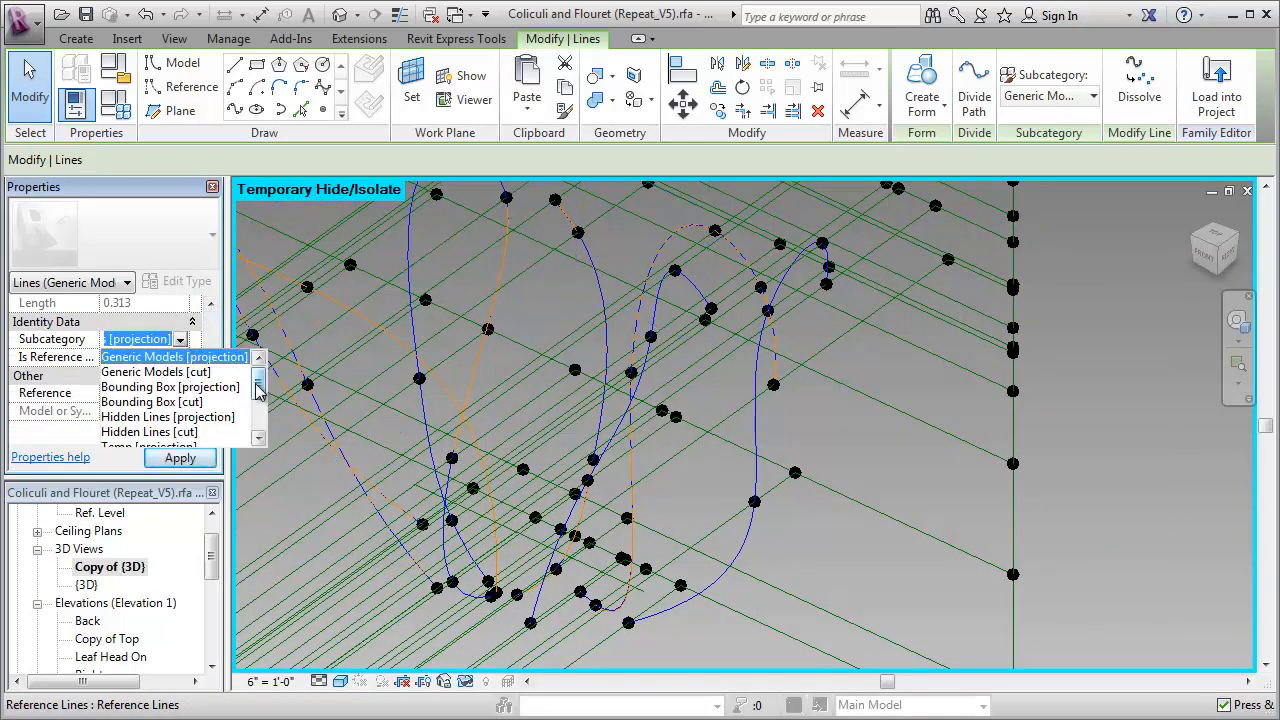
pyautogui.click(144, 444)
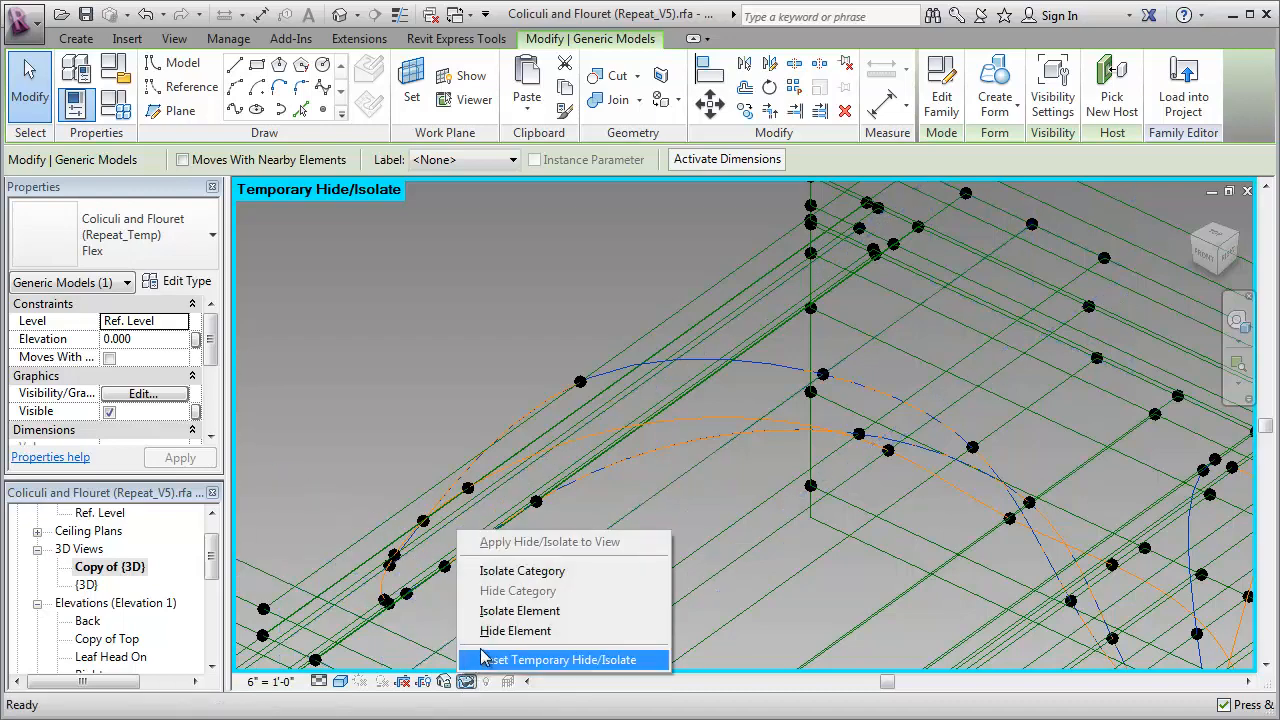
pyautogui.click(558, 660)
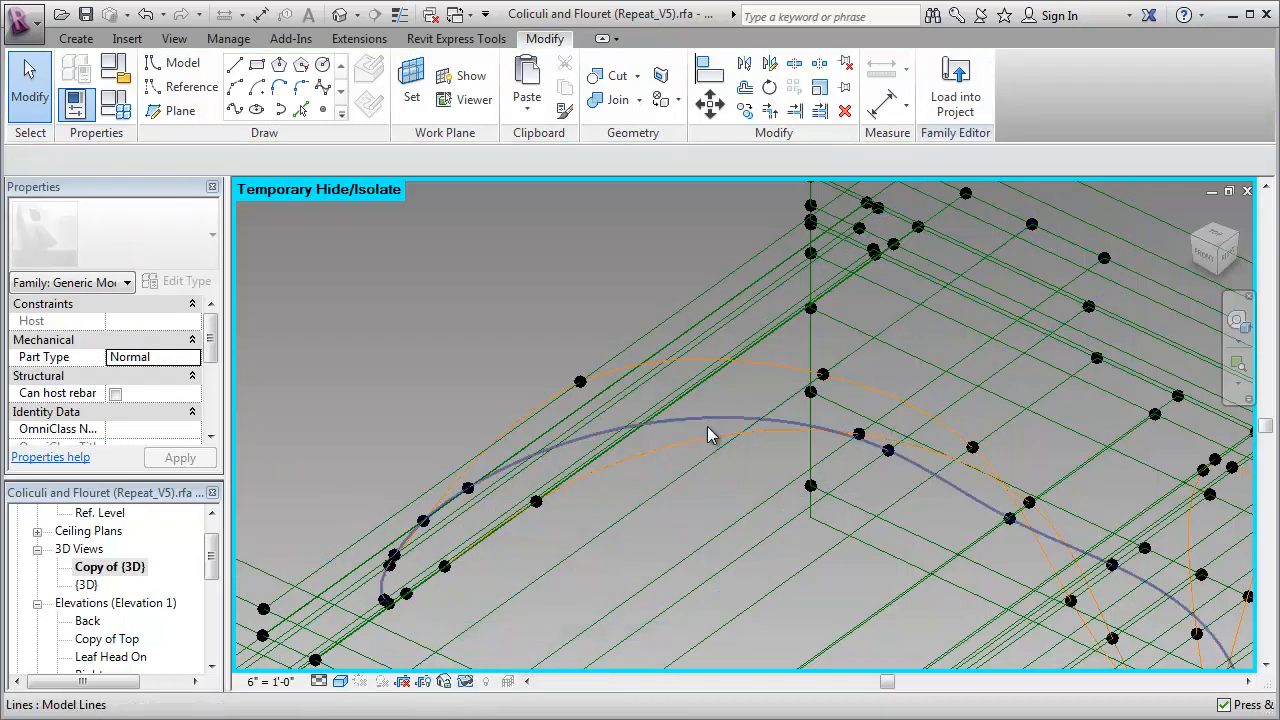
pyautogui.click(712, 428)
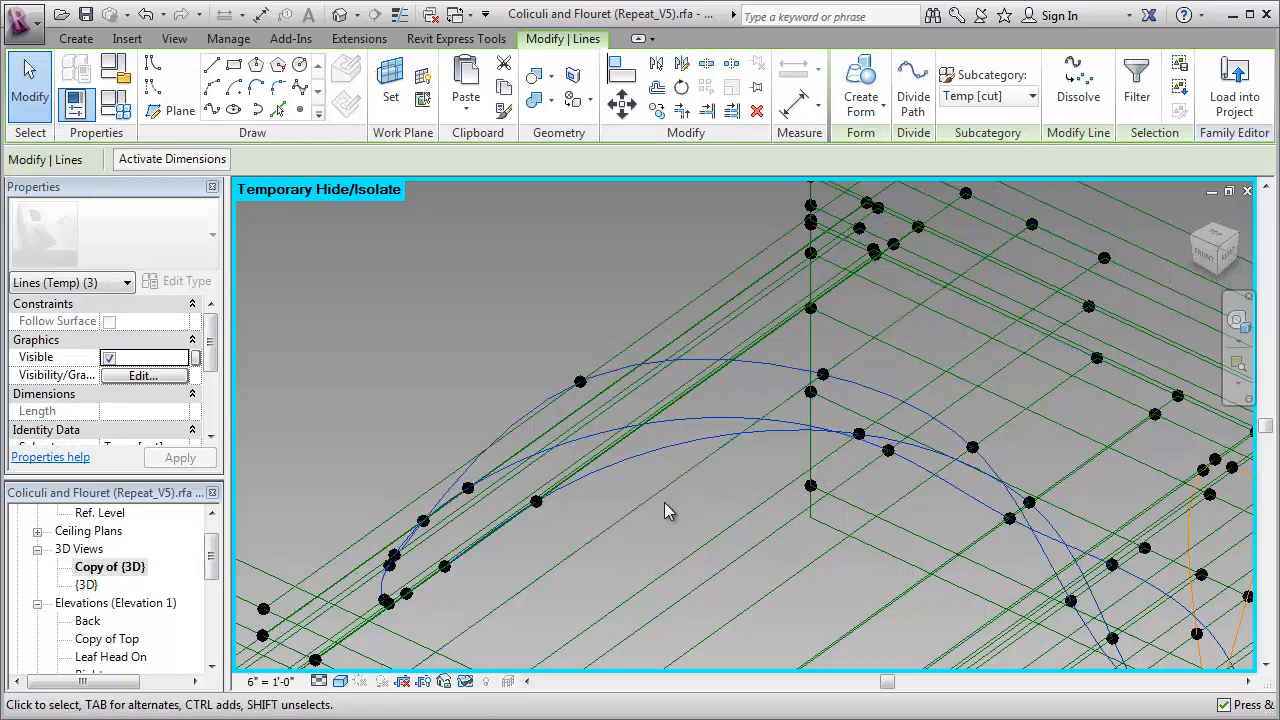
pyautogui.click(466, 680)
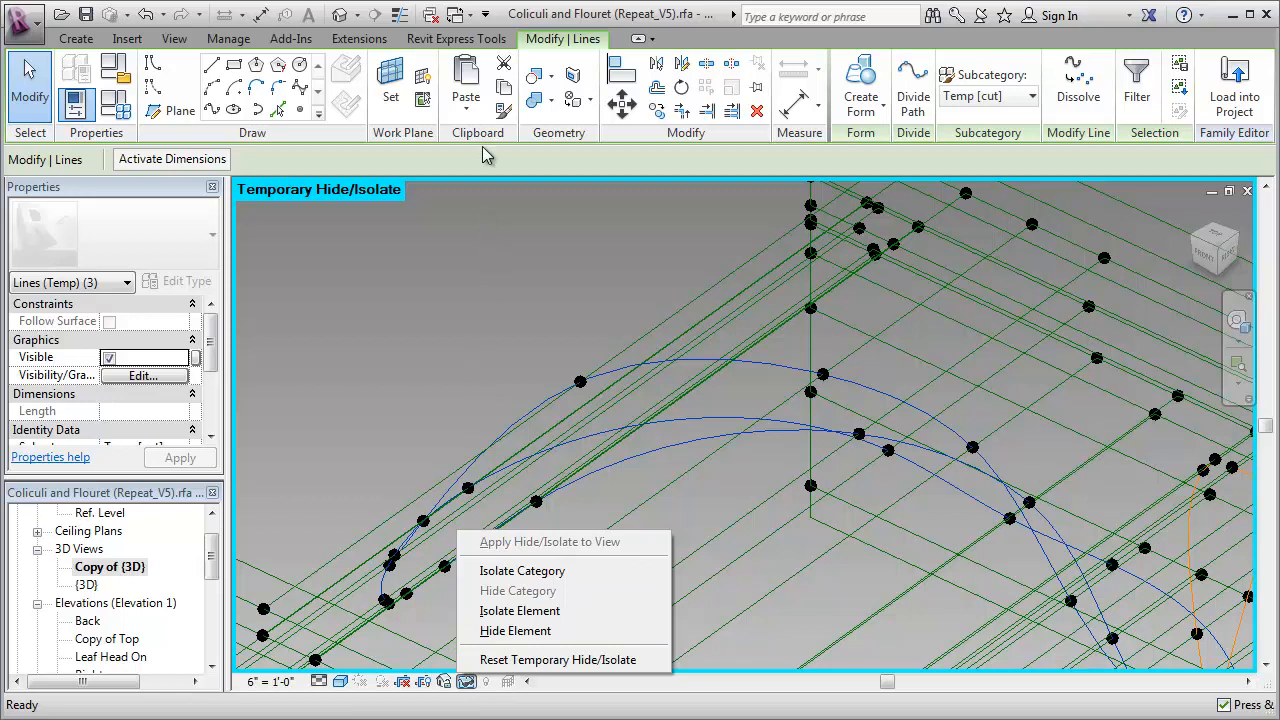
pyautogui.click(476, 342)
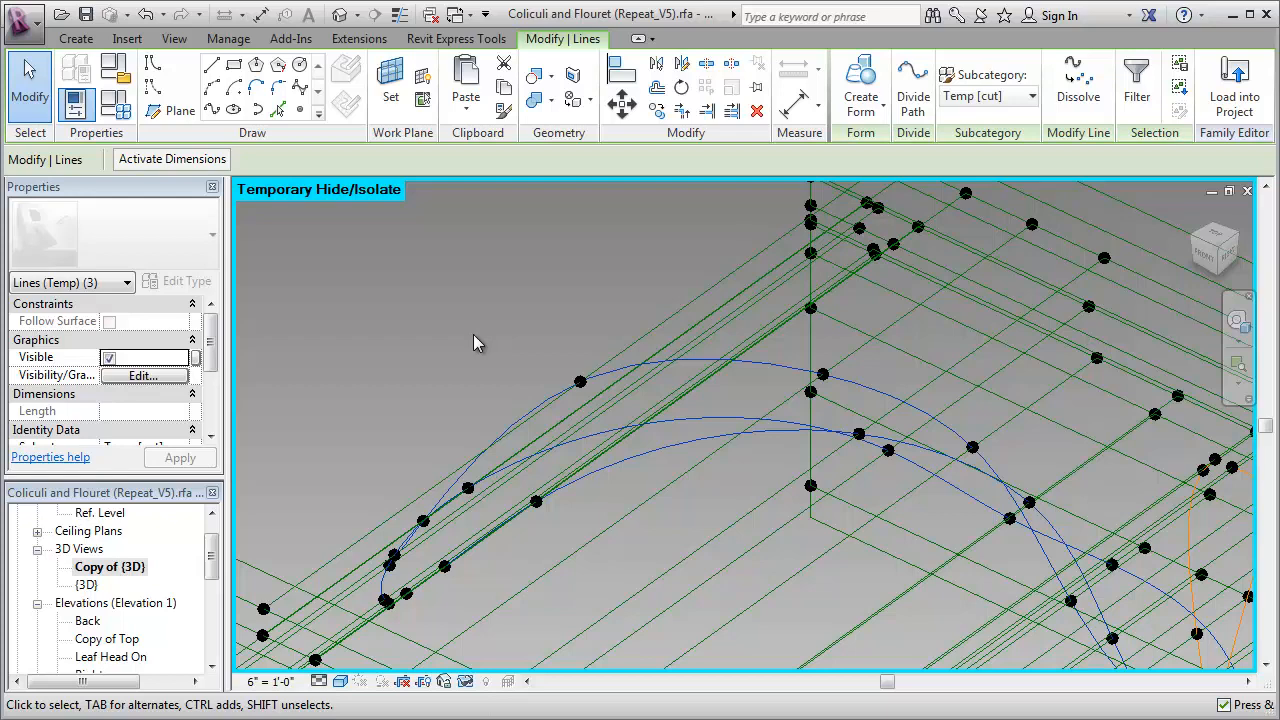
pyautogui.moveTo(492, 348)
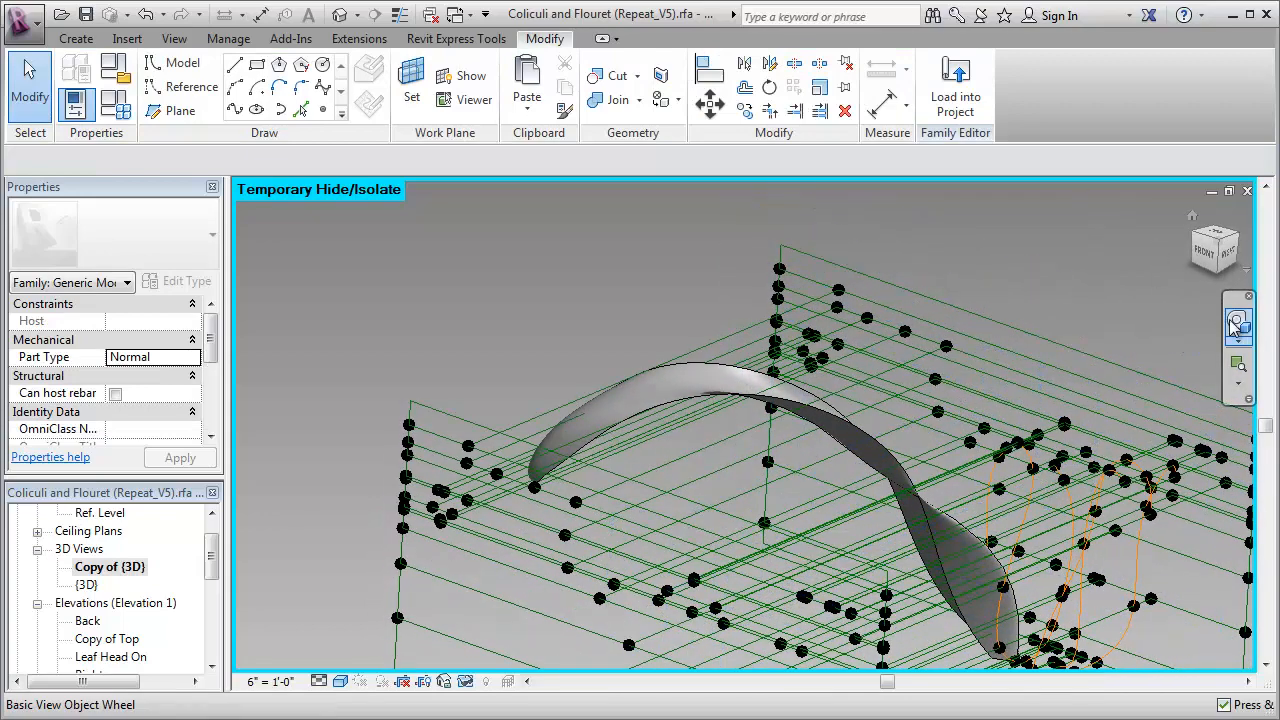
# - Orbit the lofted leaf surface to view it from the side, edge-on and from above
pyautogui.click(1238, 320)
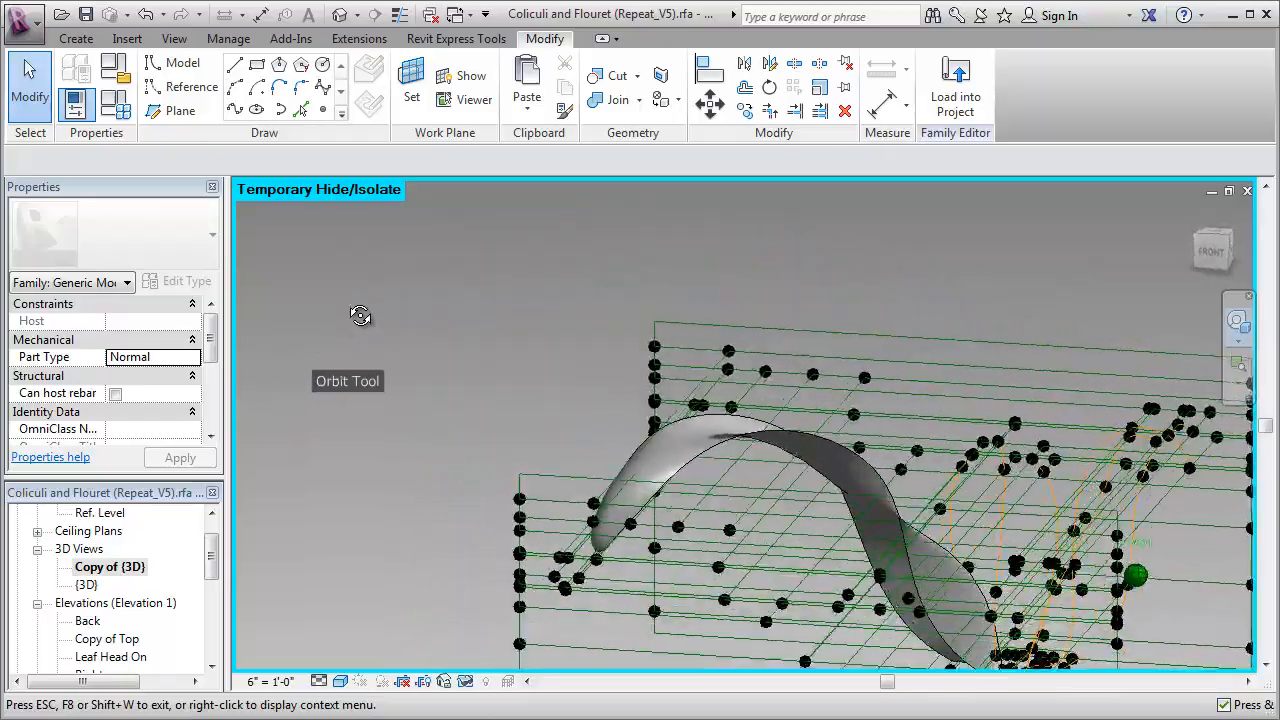
pyautogui.moveTo(360, 316); pyautogui.dragTo(576, 260)
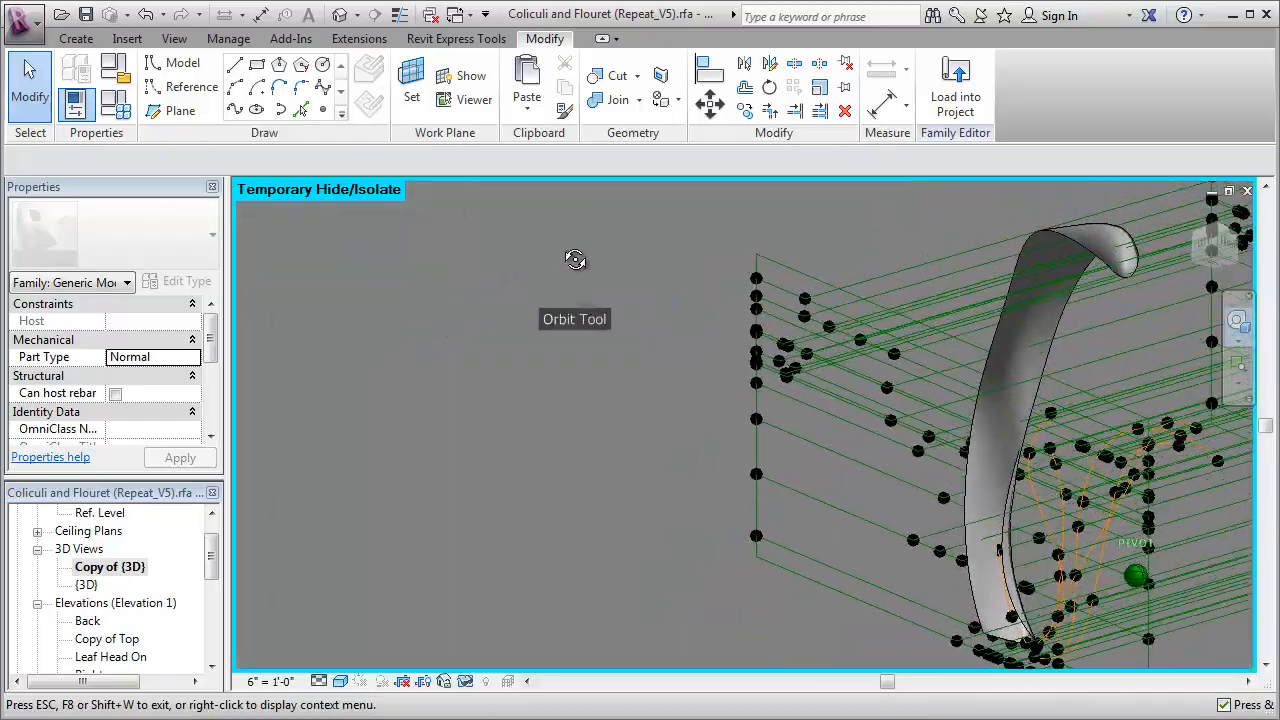
pyautogui.moveTo(576, 260); pyautogui.dragTo(336, 348)
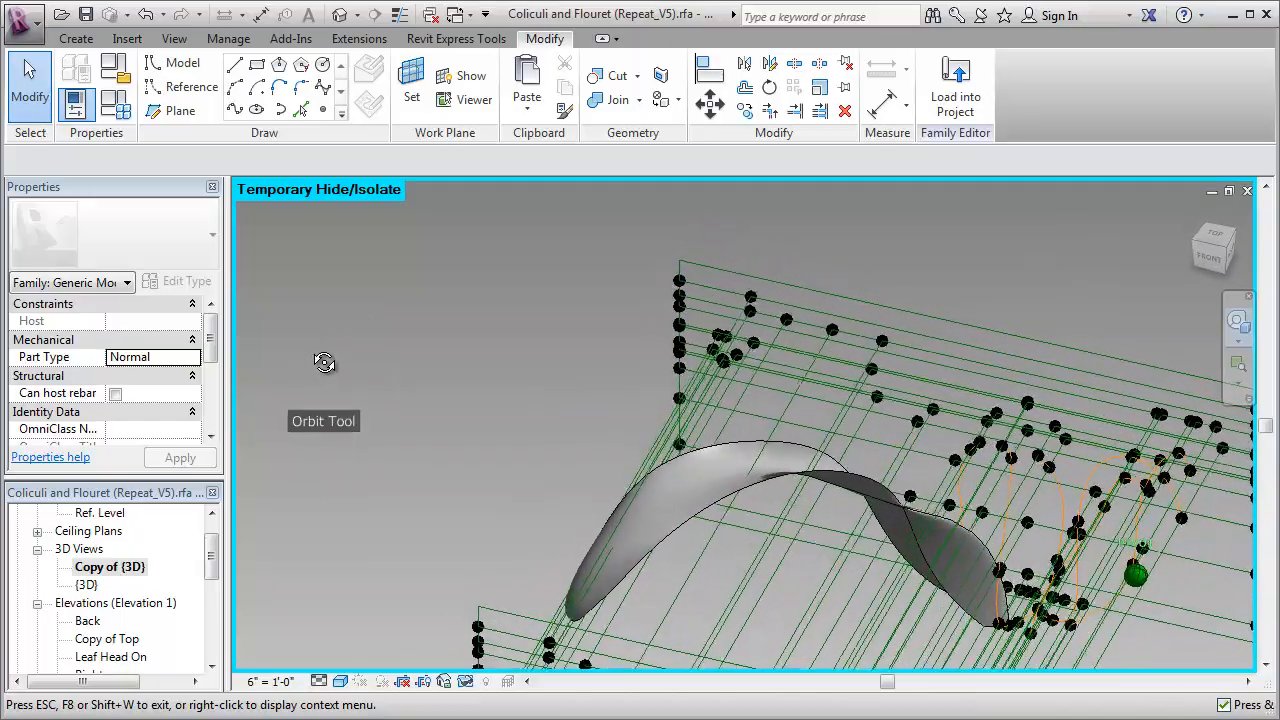
pyautogui.moveTo(324, 362); pyautogui.dragTo(240, 432)
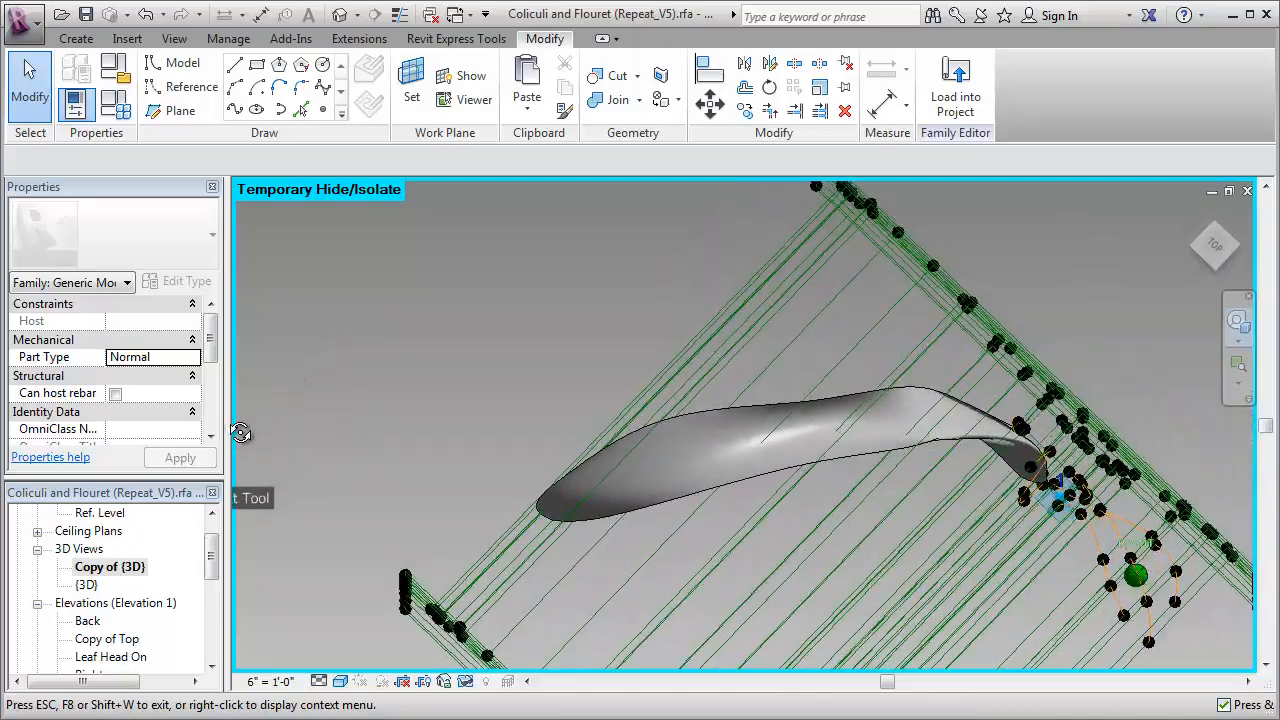
pyautogui.moveTo(240, 432); pyautogui.dragTo(288, 340)
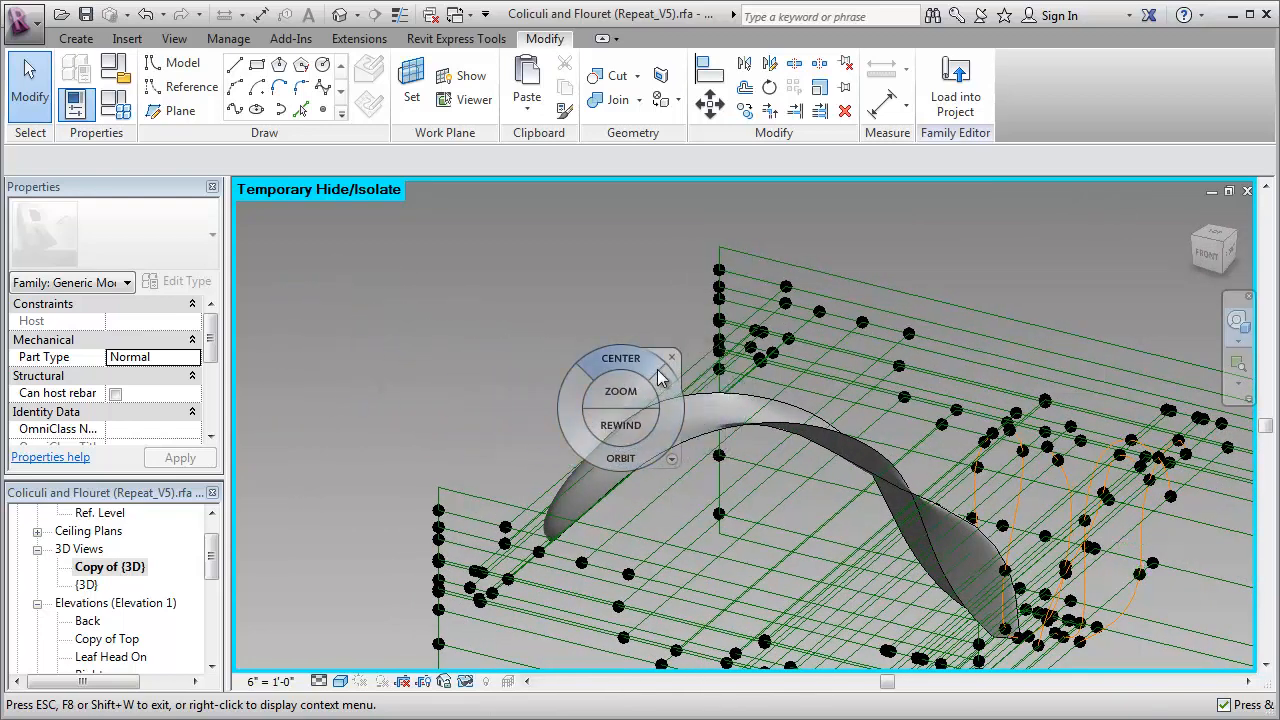
# - Recentre the view and orbit the remaining orange splines and reference points from above
pyautogui.click(670, 356)
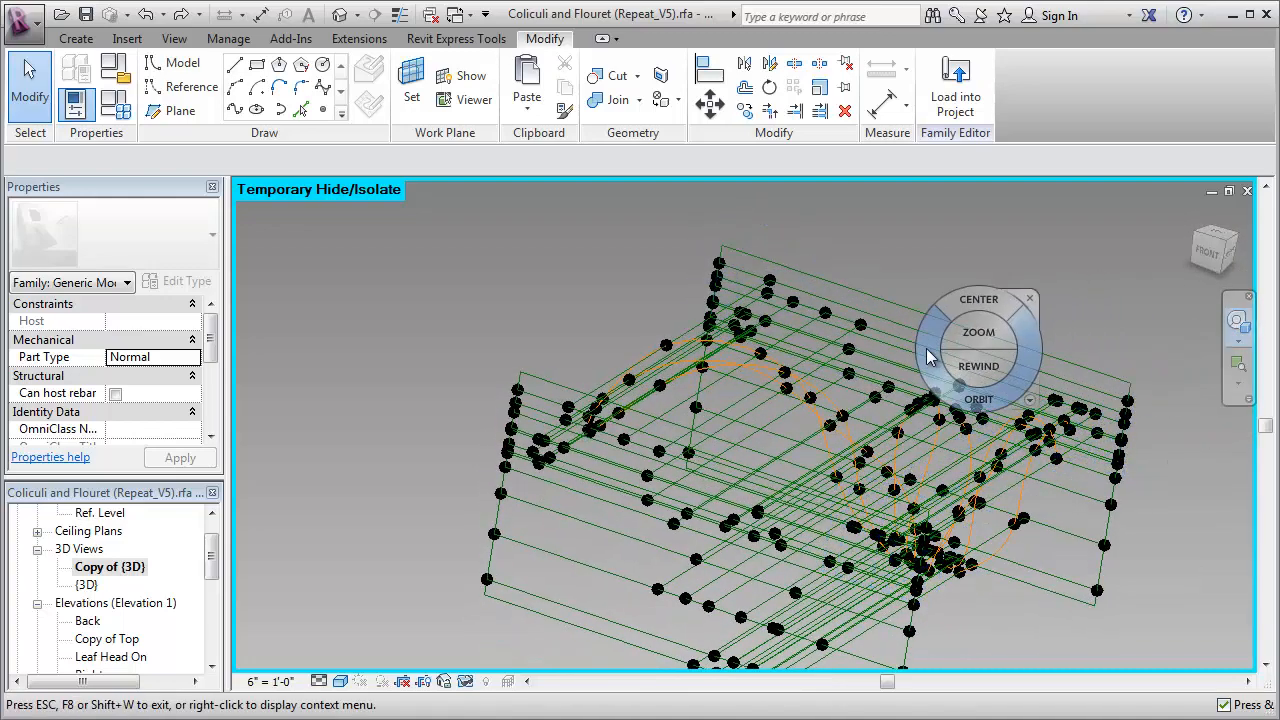
pyautogui.moveTo(930, 356); pyautogui.dragTo(844, 430)
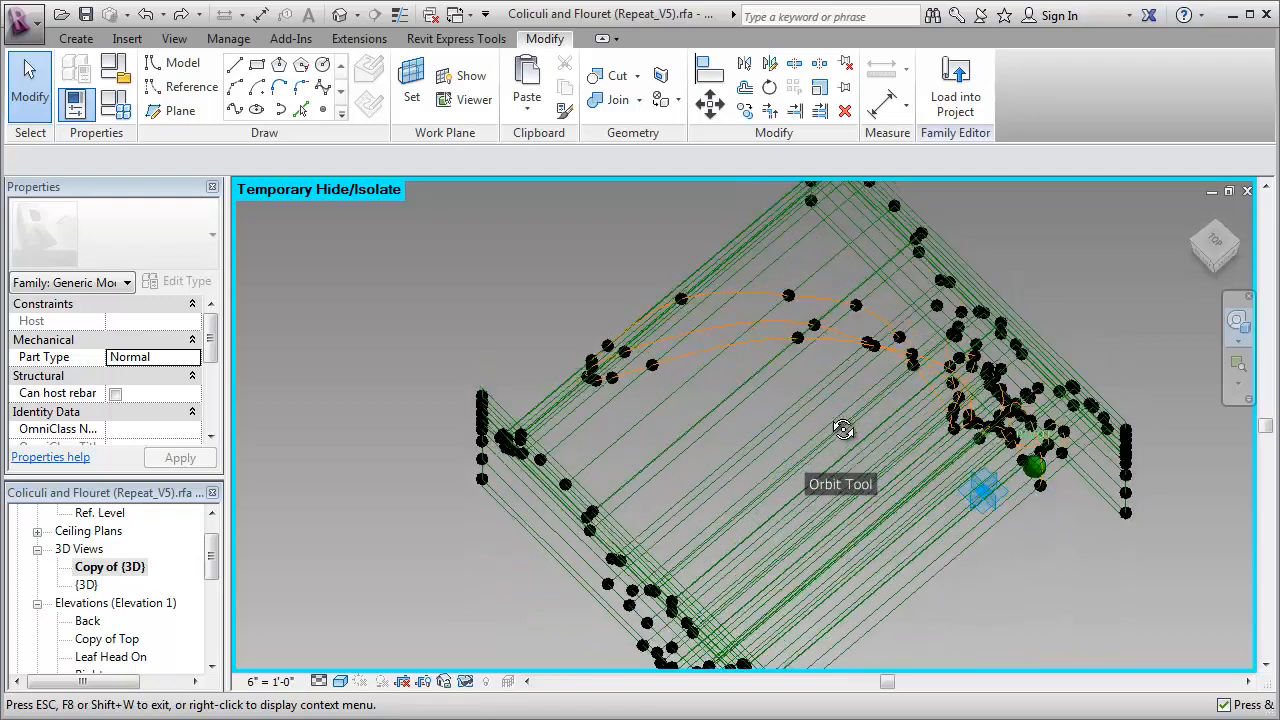
pyautogui.moveTo(844, 430); pyautogui.dragTo(1030, 470)
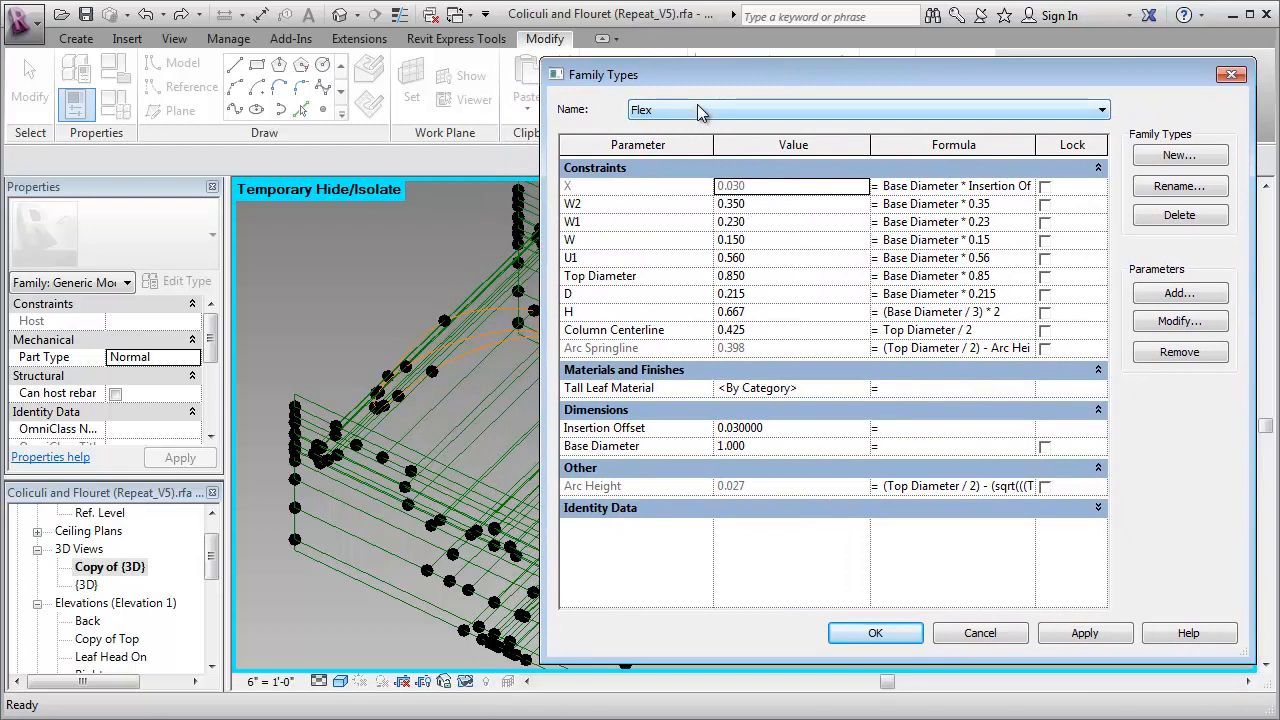
# - Apply the 1.5 Base Diameter family type, accepting the identical-points warning
pyautogui.click(1102, 108)
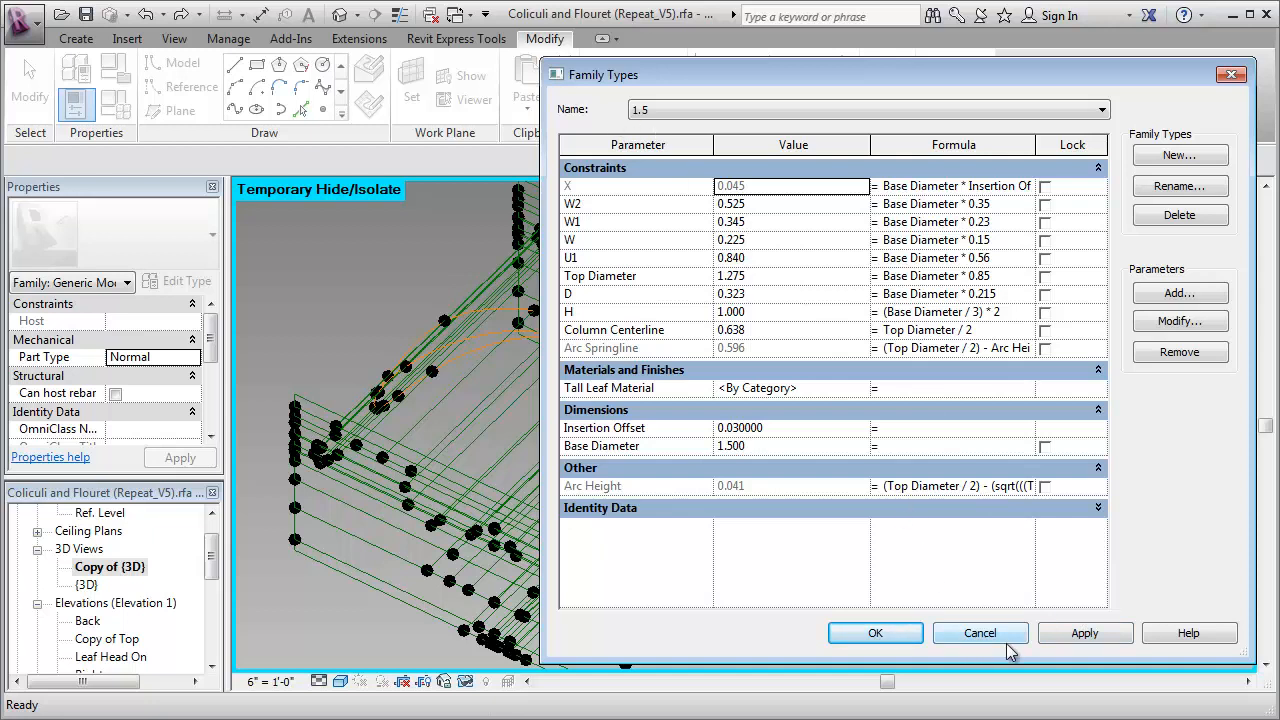
pyautogui.click(1084, 632)
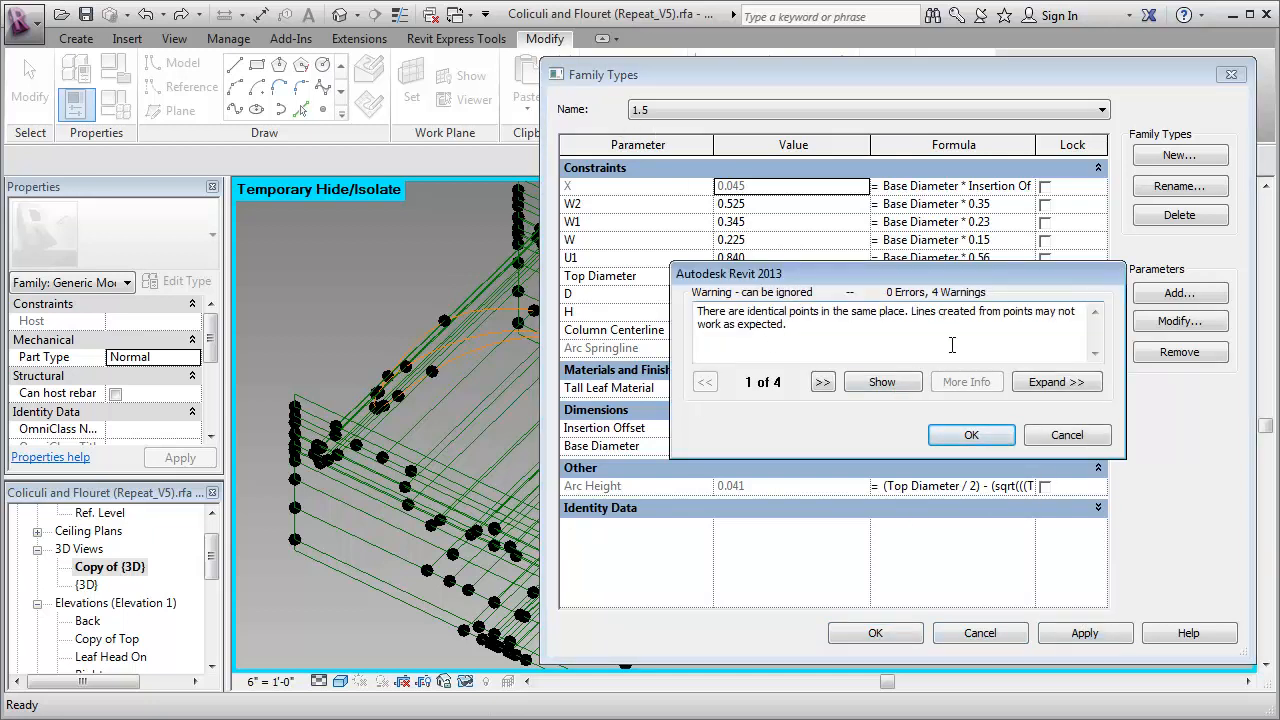
pyautogui.click(970, 434)
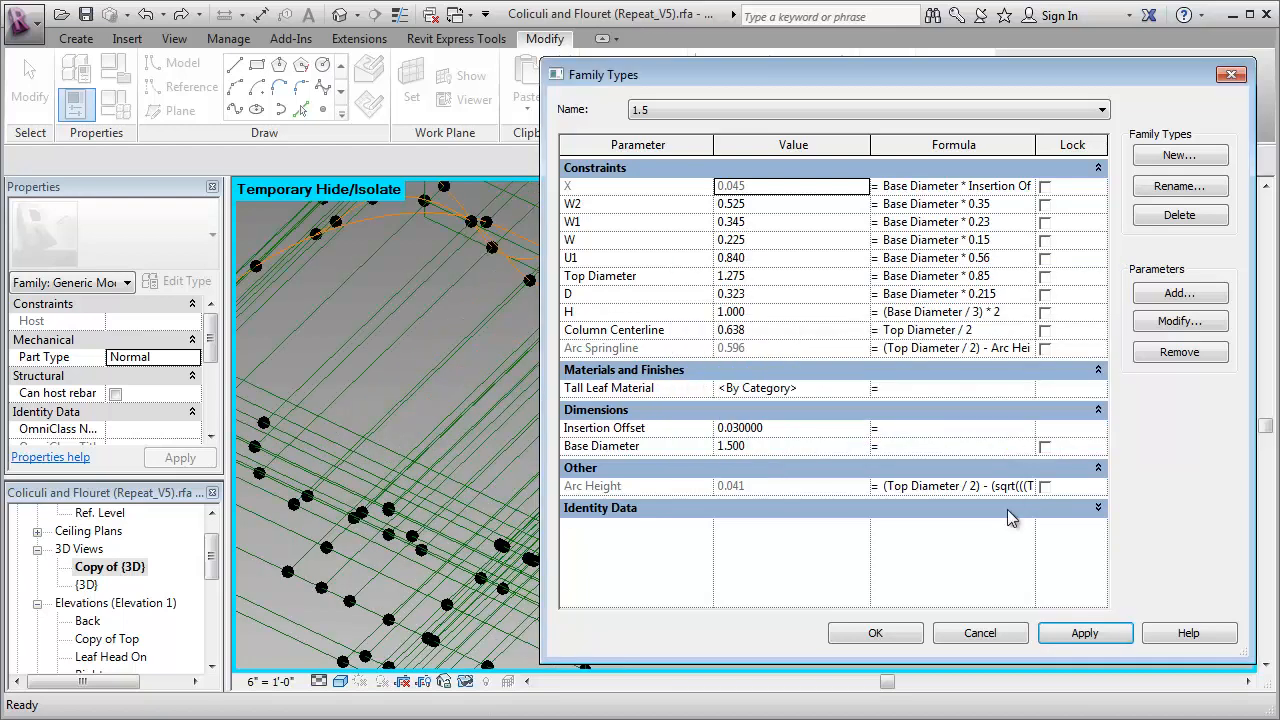
pyautogui.click(874, 632)
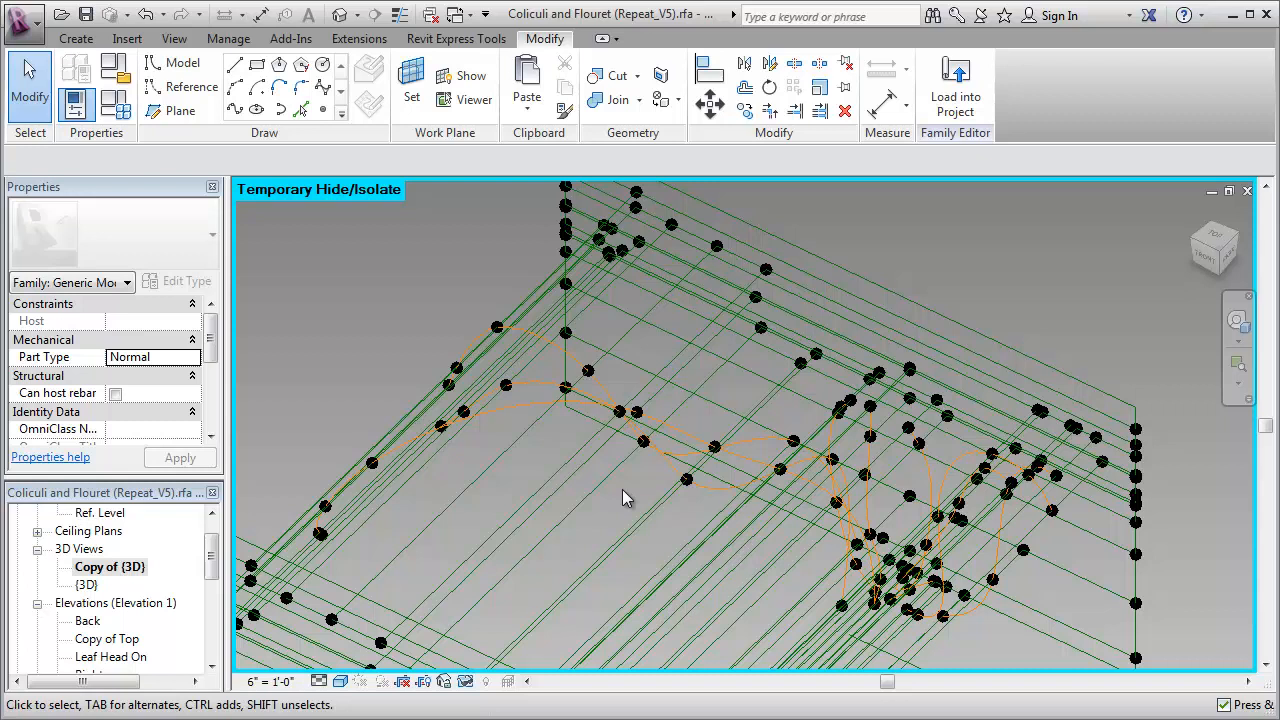
pyautogui.moveTo(716, 410)
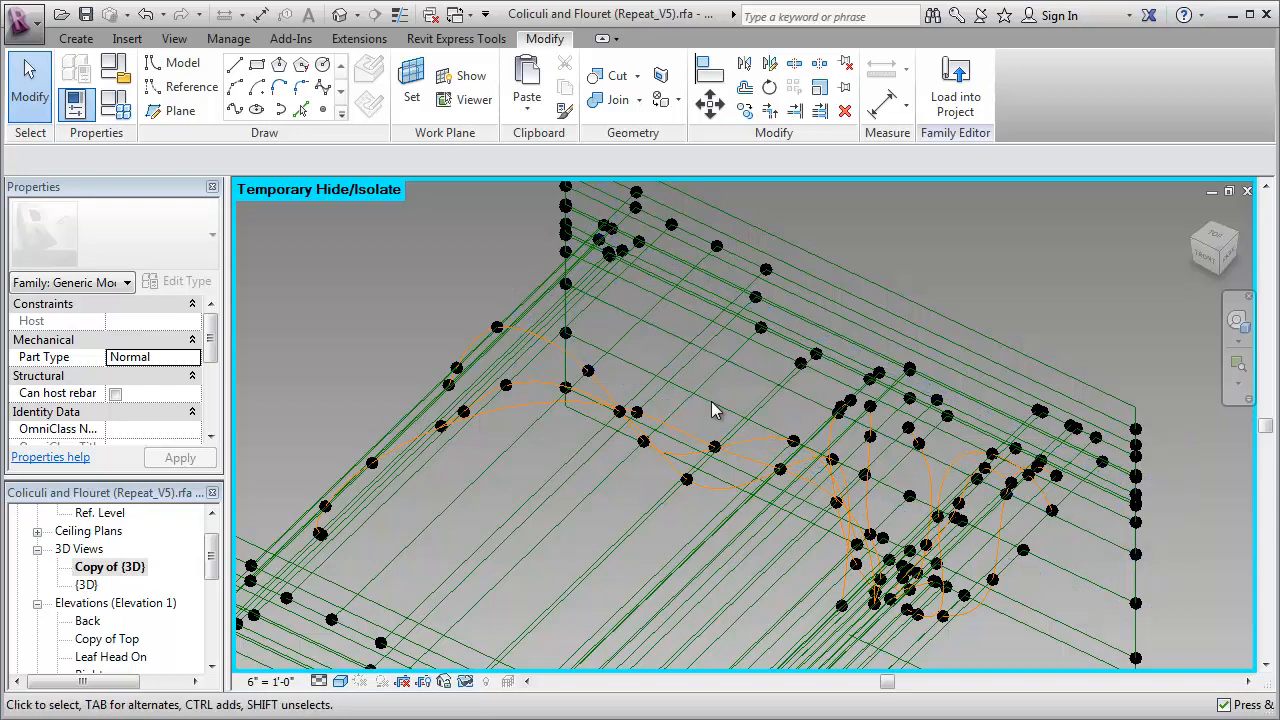
pyautogui.moveTo(640, 500)
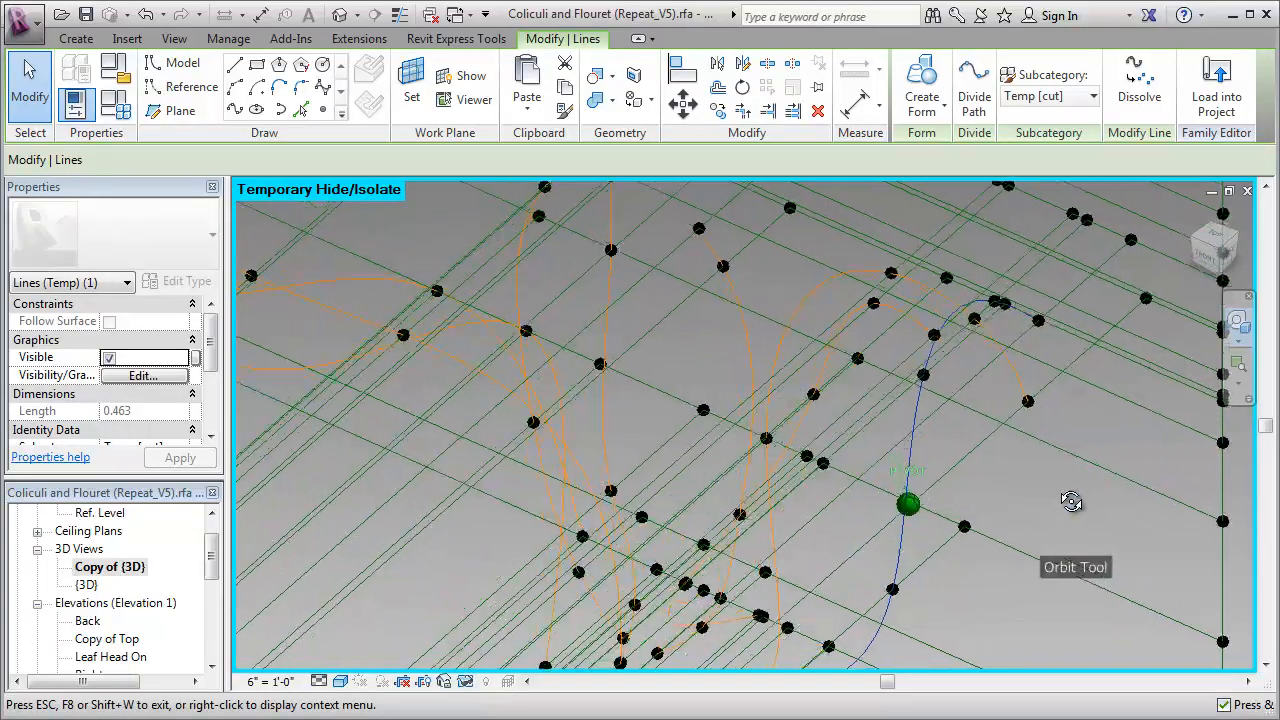
# - Orbit the splines from the side and inspect the newly lofted leaf surface
pyautogui.moveTo(1072, 500); pyautogui.dragTo(910, 516)
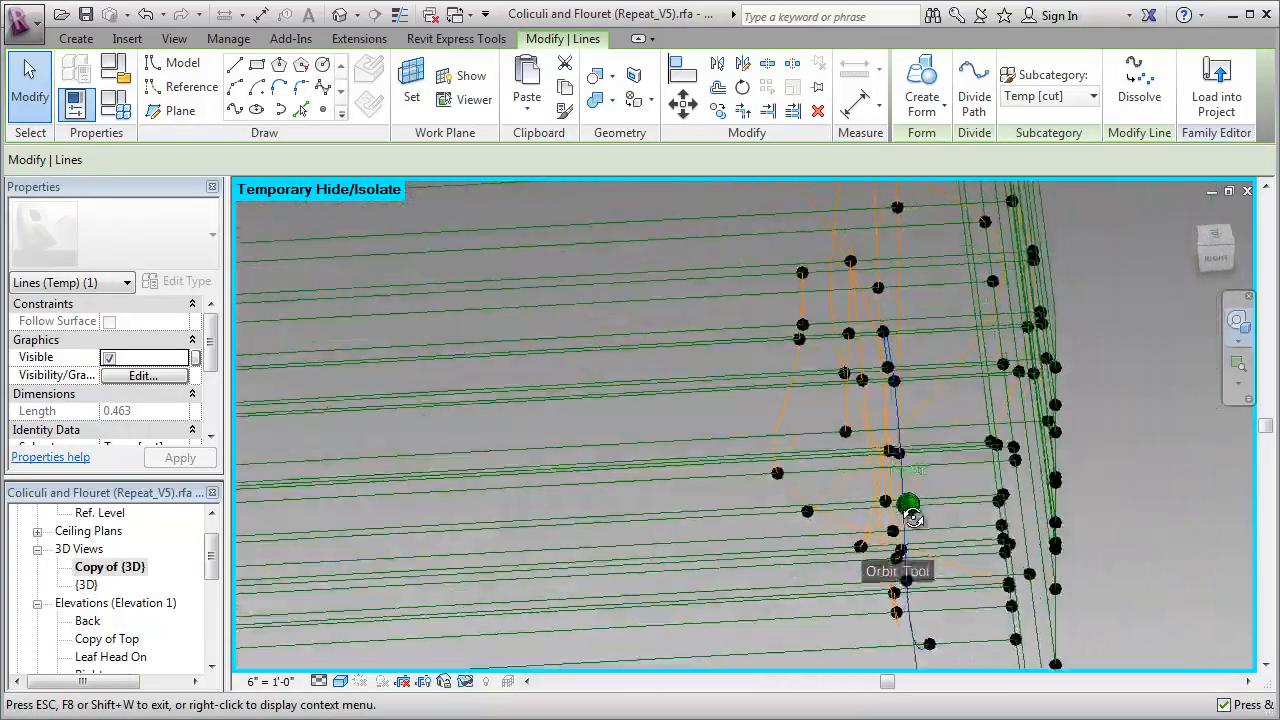
pyautogui.moveTo(910, 520); pyautogui.dragTo(1108, 540)
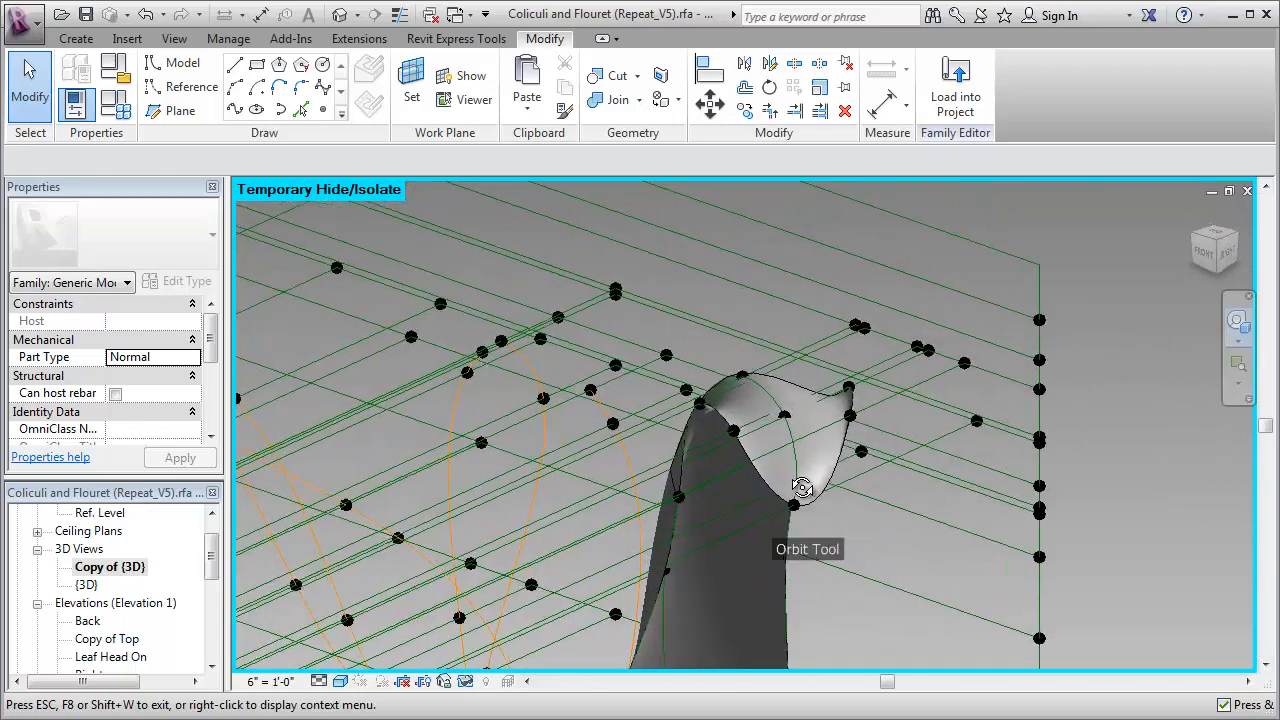
pyautogui.moveTo(804, 488); pyautogui.dragTo(888, 488)
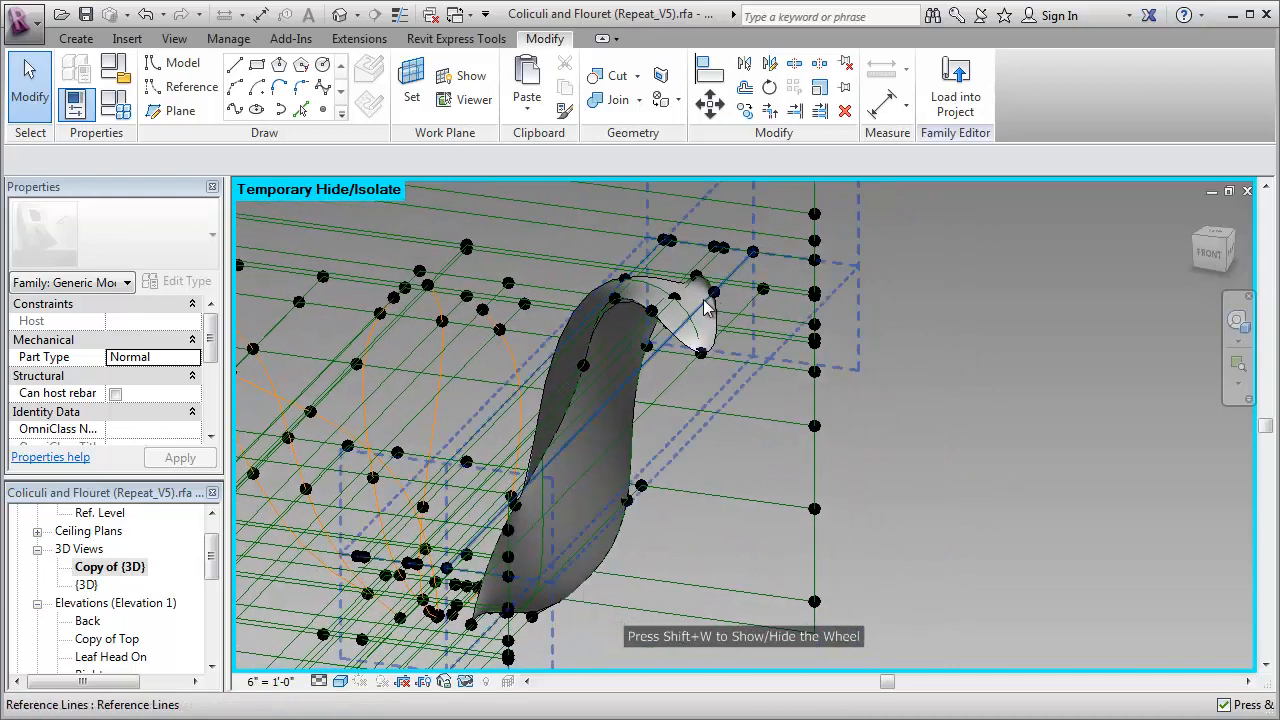
# - Switch the family from Flex to the 1.5 type, dismissing the identical-points warning
pyautogui.click(76, 68)
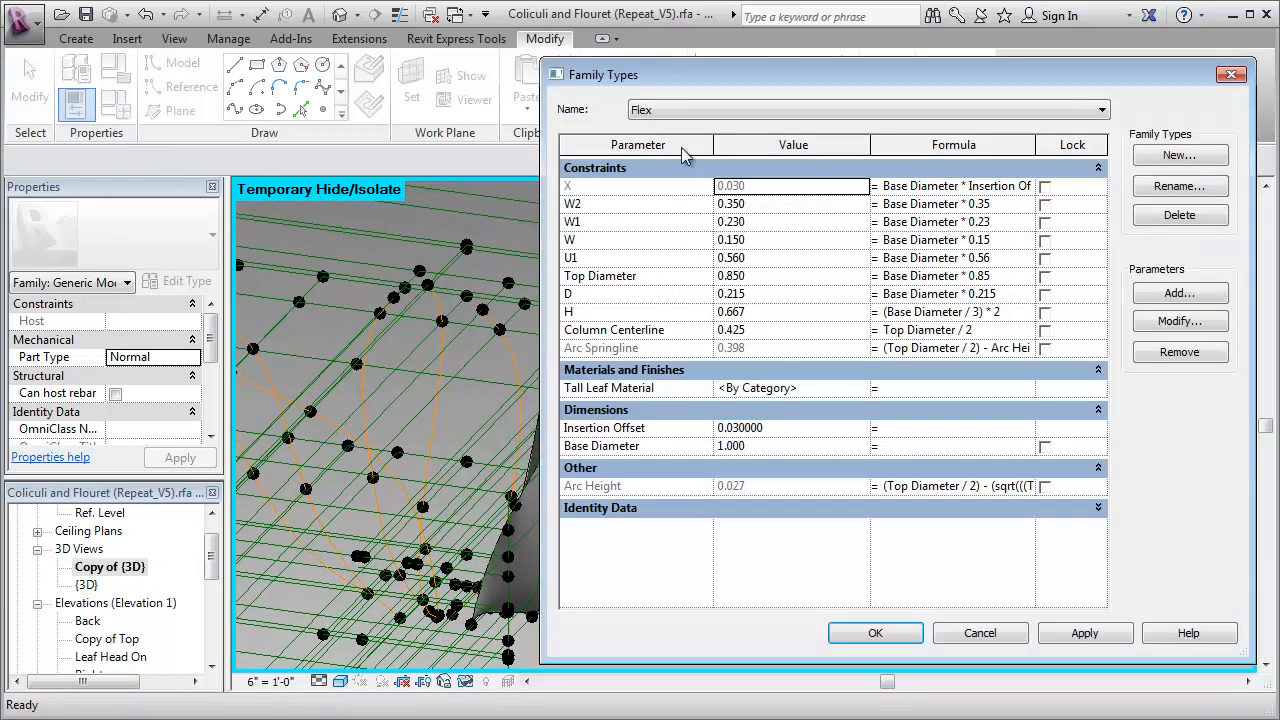
pyautogui.click(1102, 108)
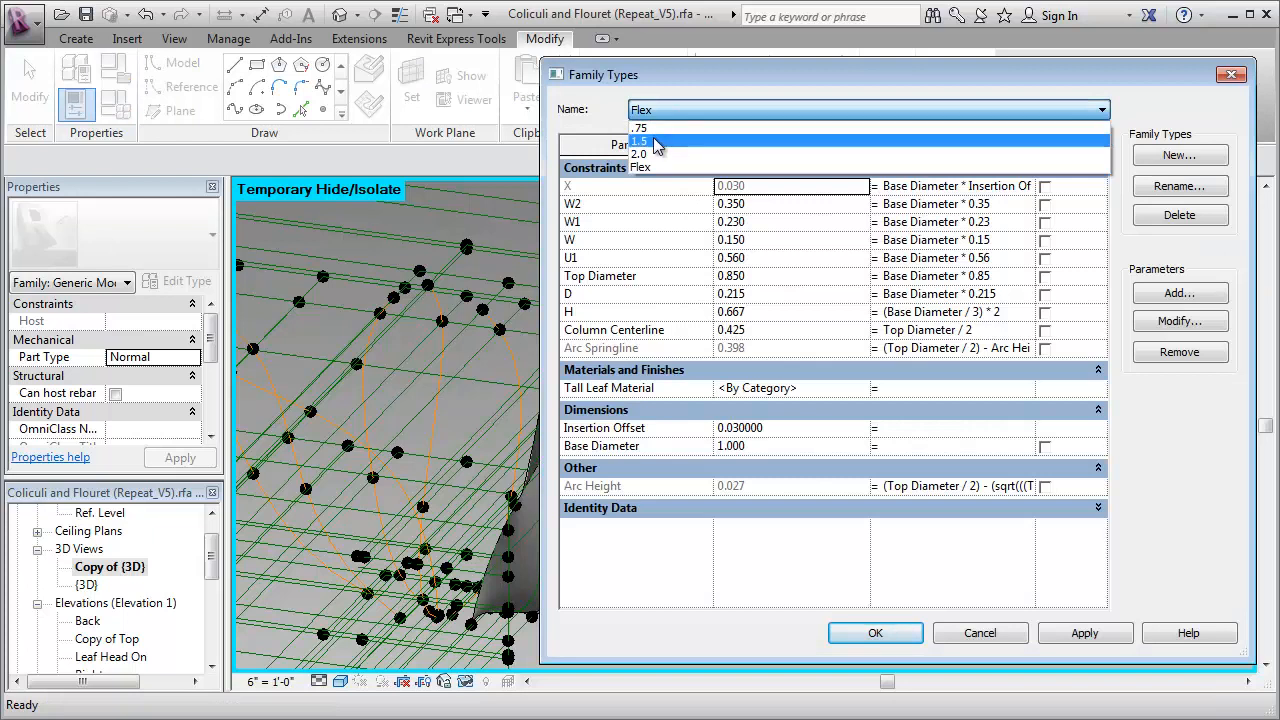
pyautogui.click(640, 140)
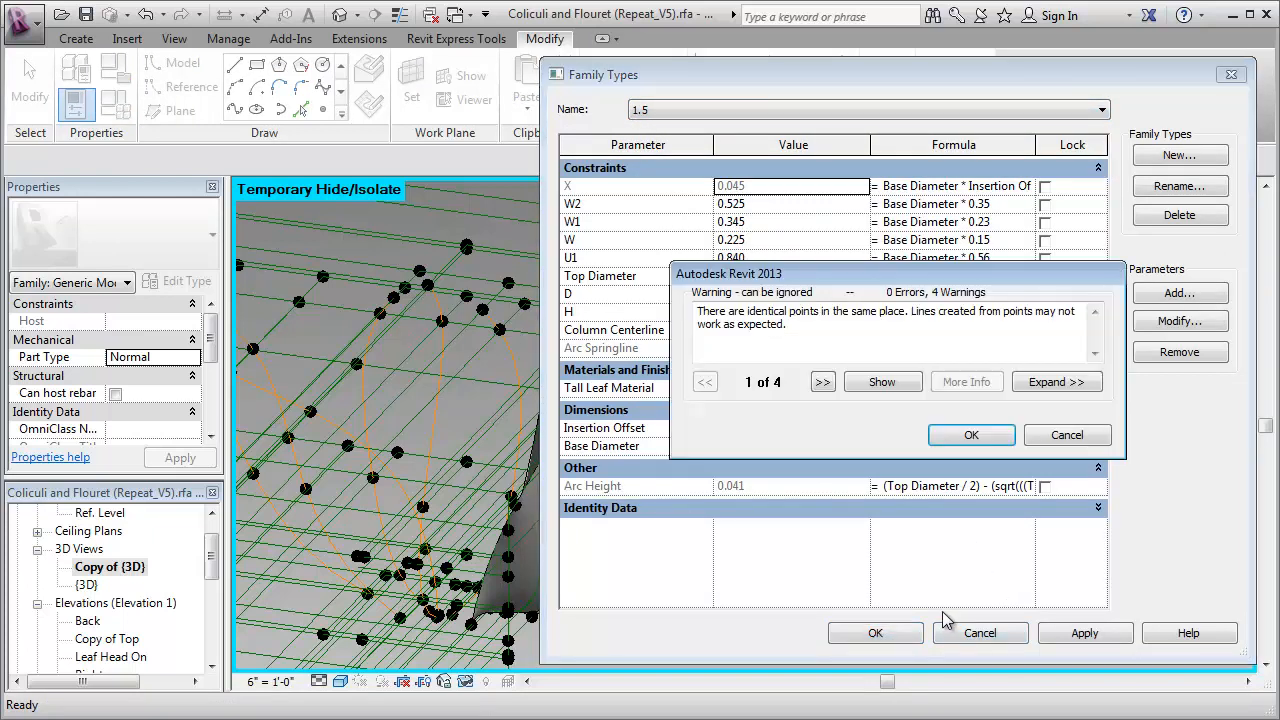
pyautogui.click(970, 434)
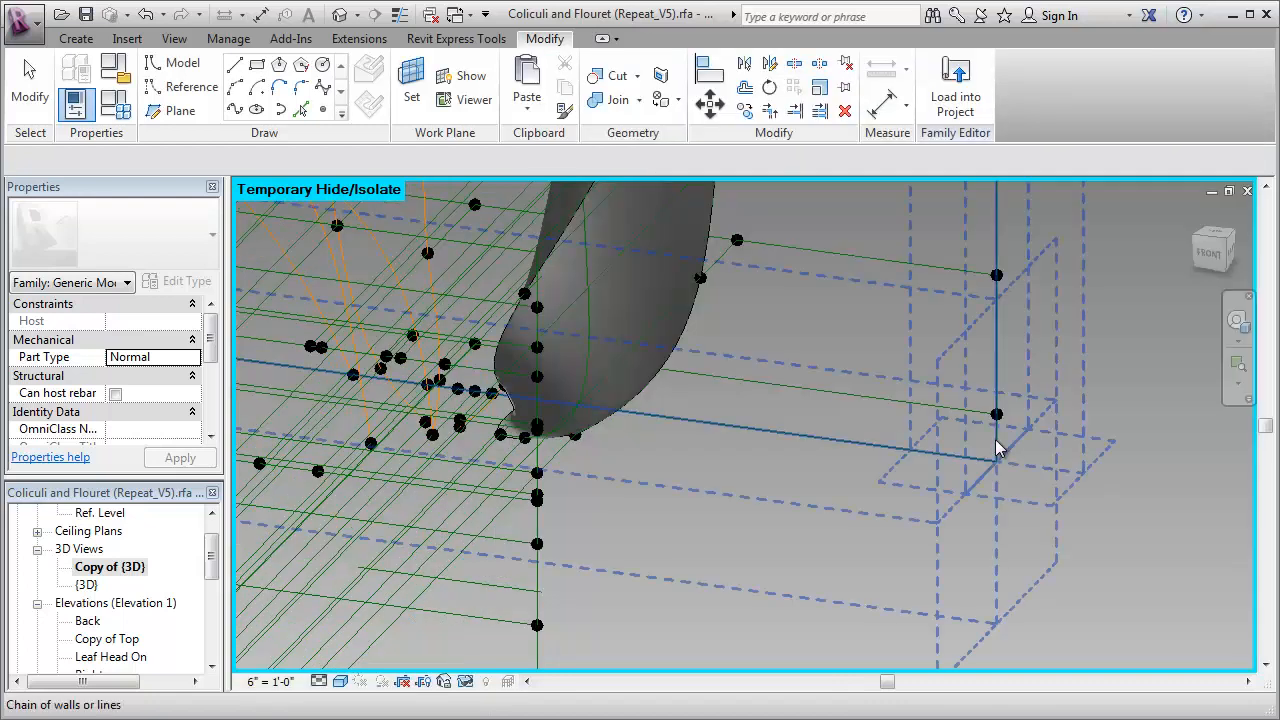